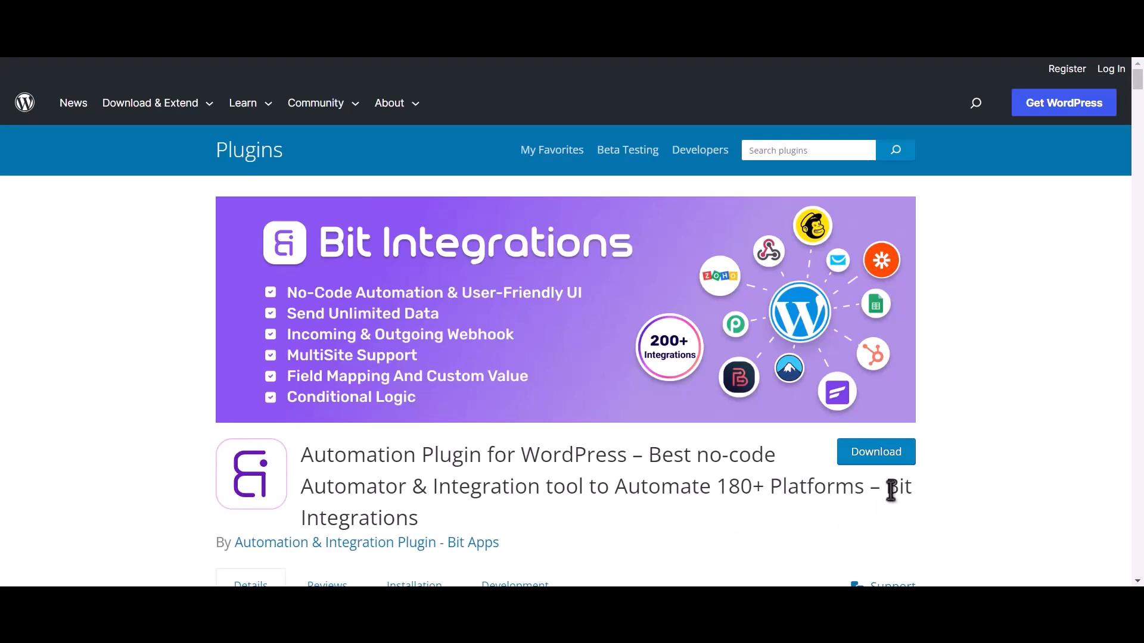
Look over the Bit Integrations listing in the WordPress.org Plugin Directory
drag(887, 486, 359, 517)
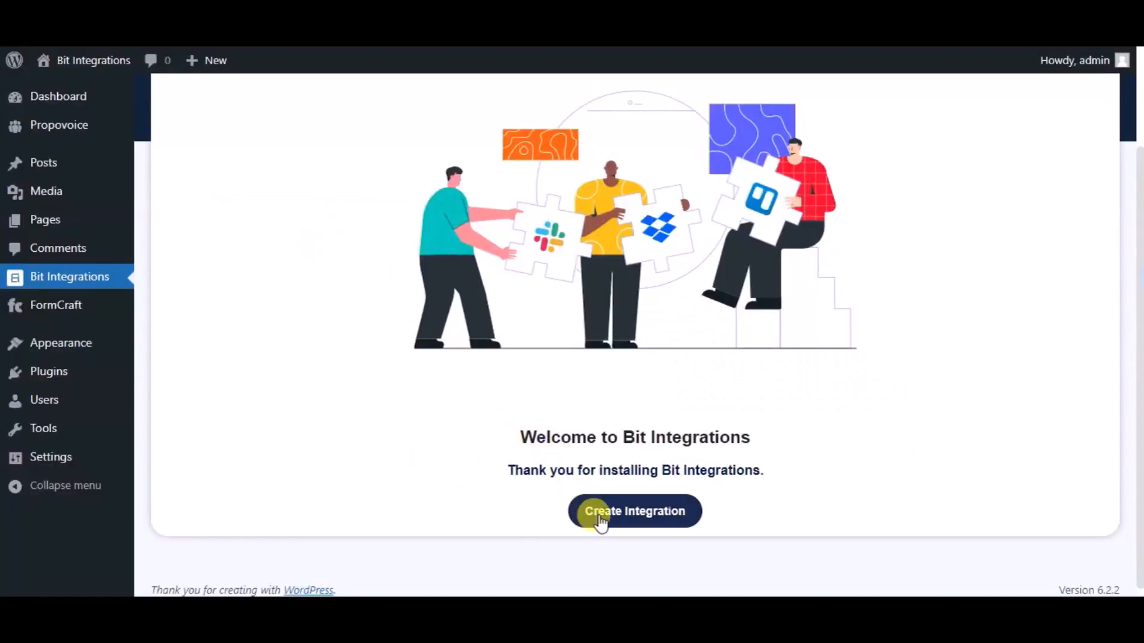
Create a new integration with FormCraft3 as the trigger
click(633, 511)
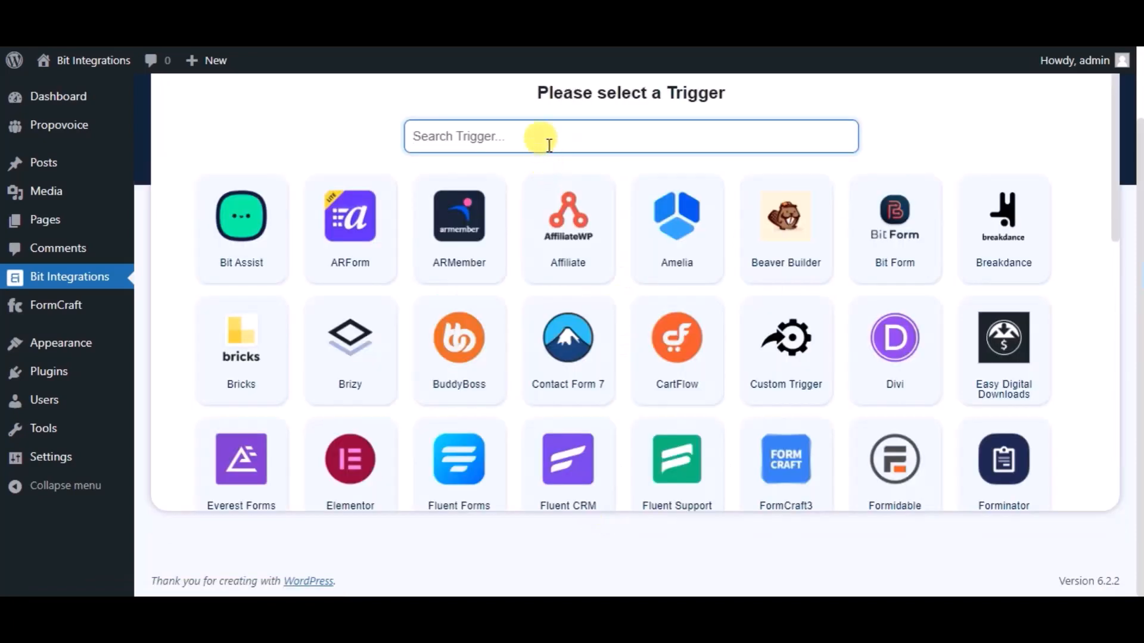
text(formcr)
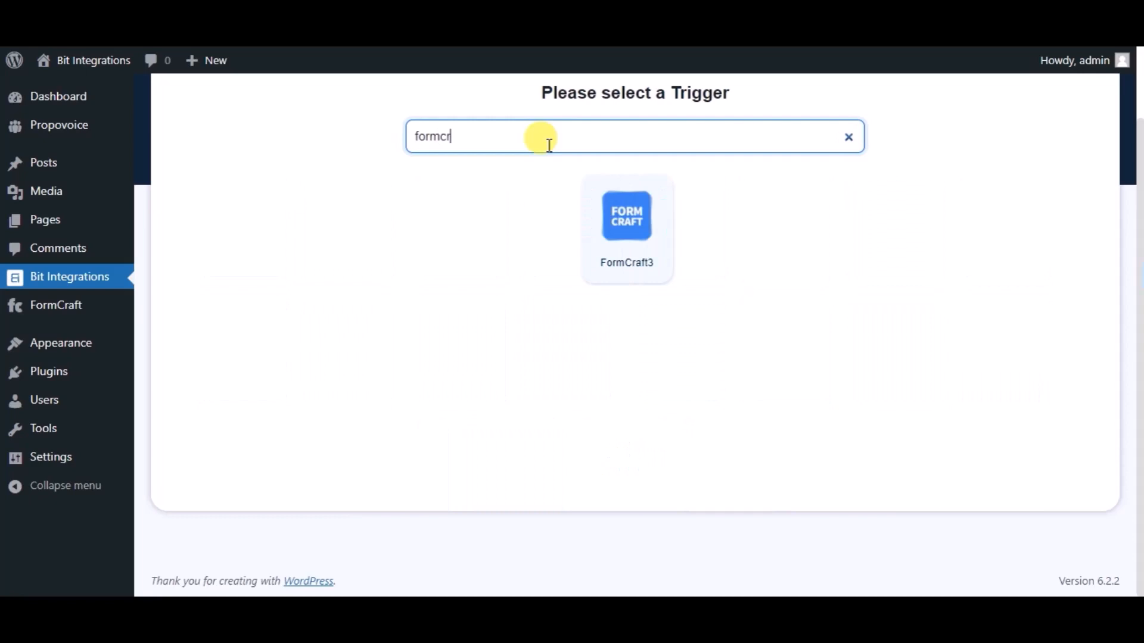
text(aft)
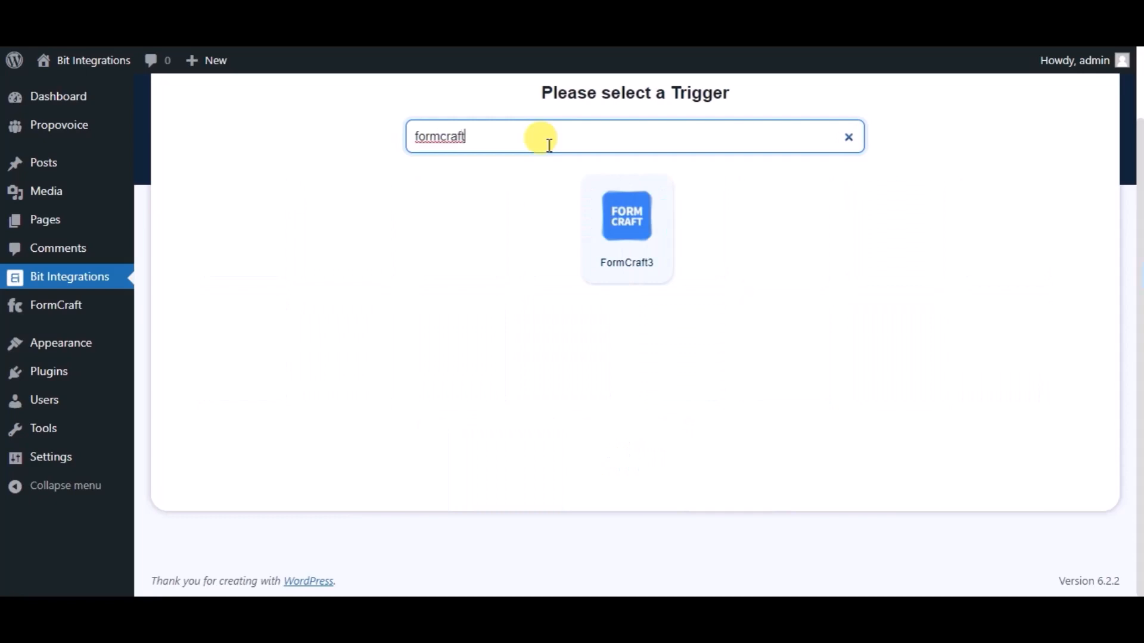
click(625, 228)
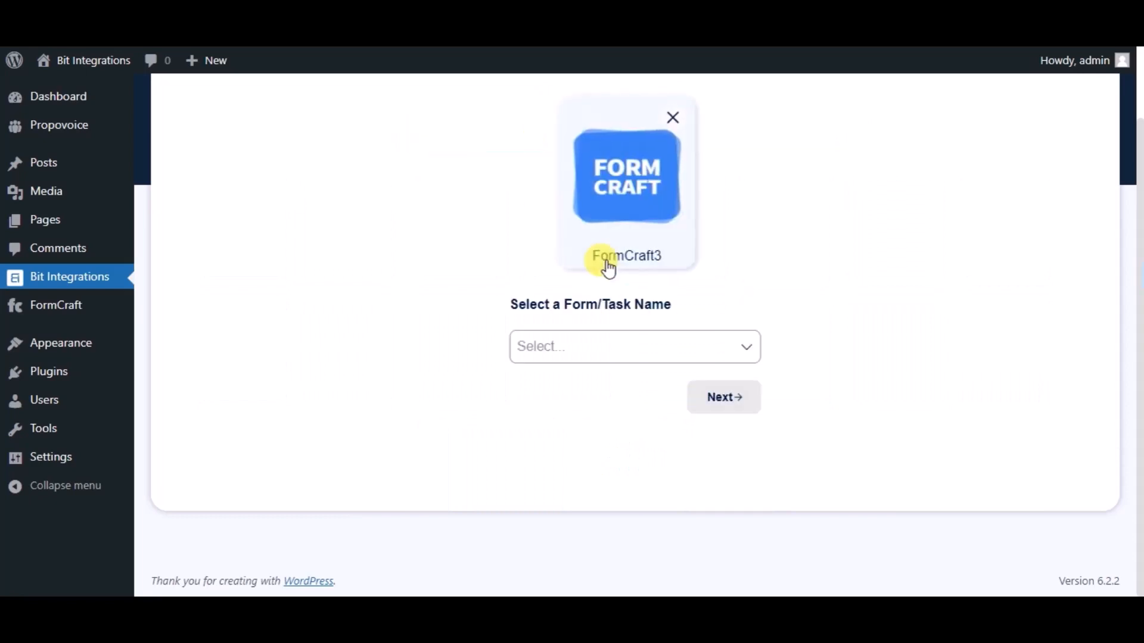
Select the Bit Integrations form and choose Discord as the action
click(633, 346)
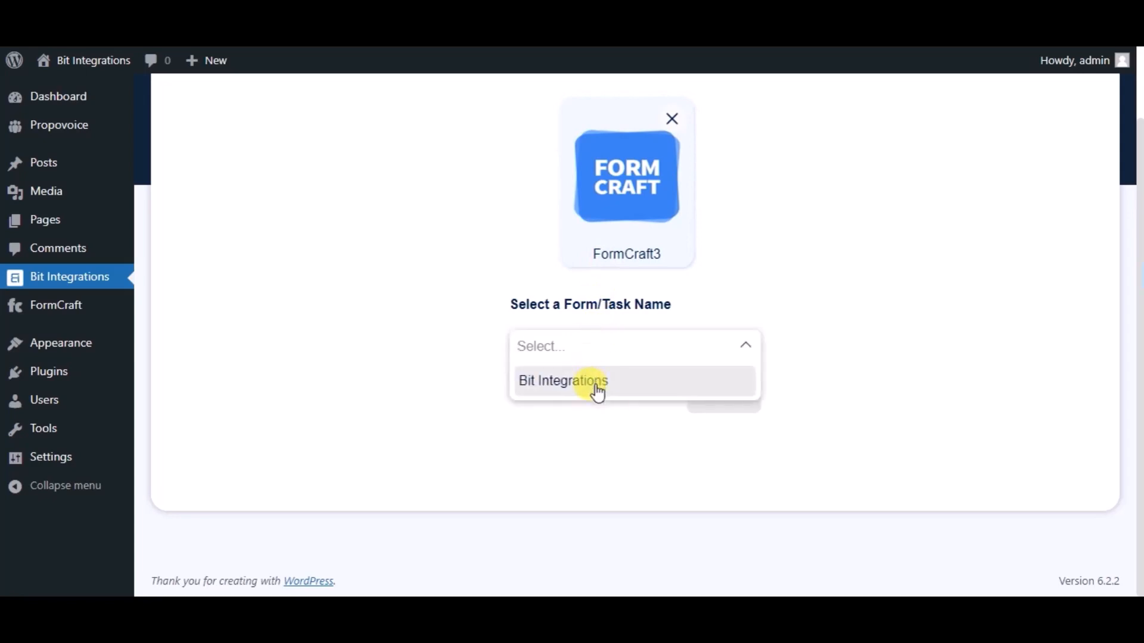
click(562, 380)
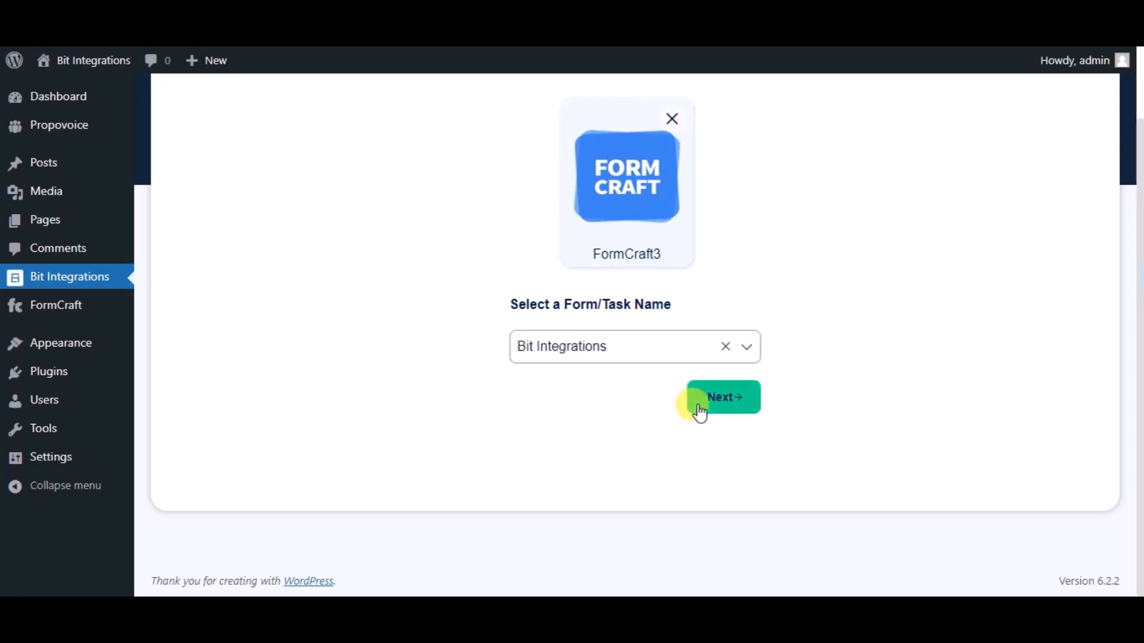
click(723, 396)
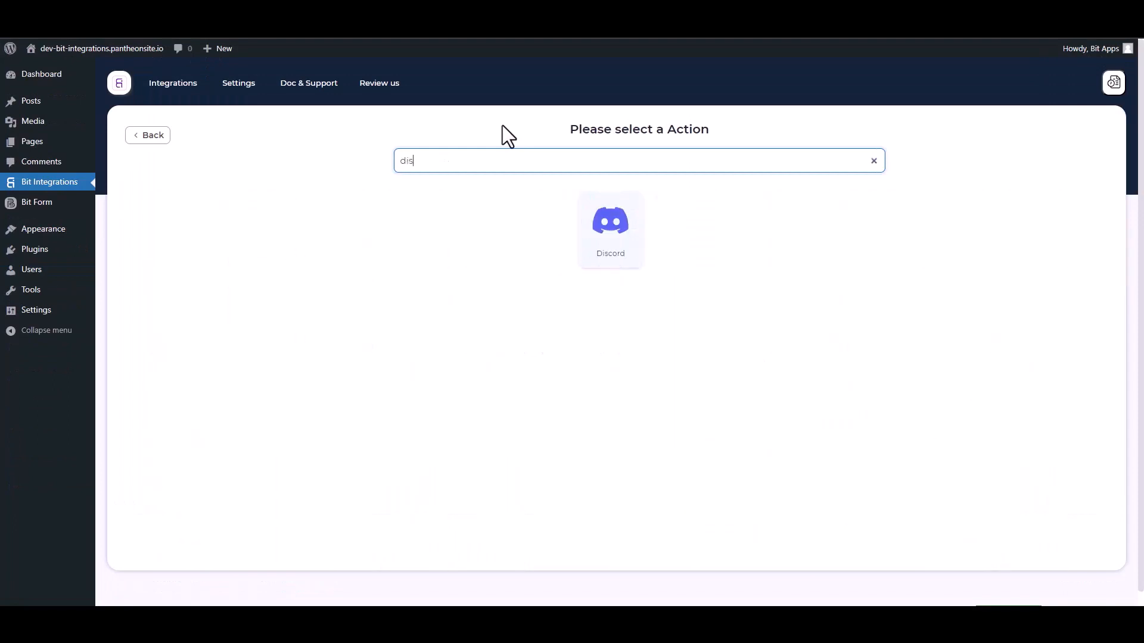
click(610, 227)
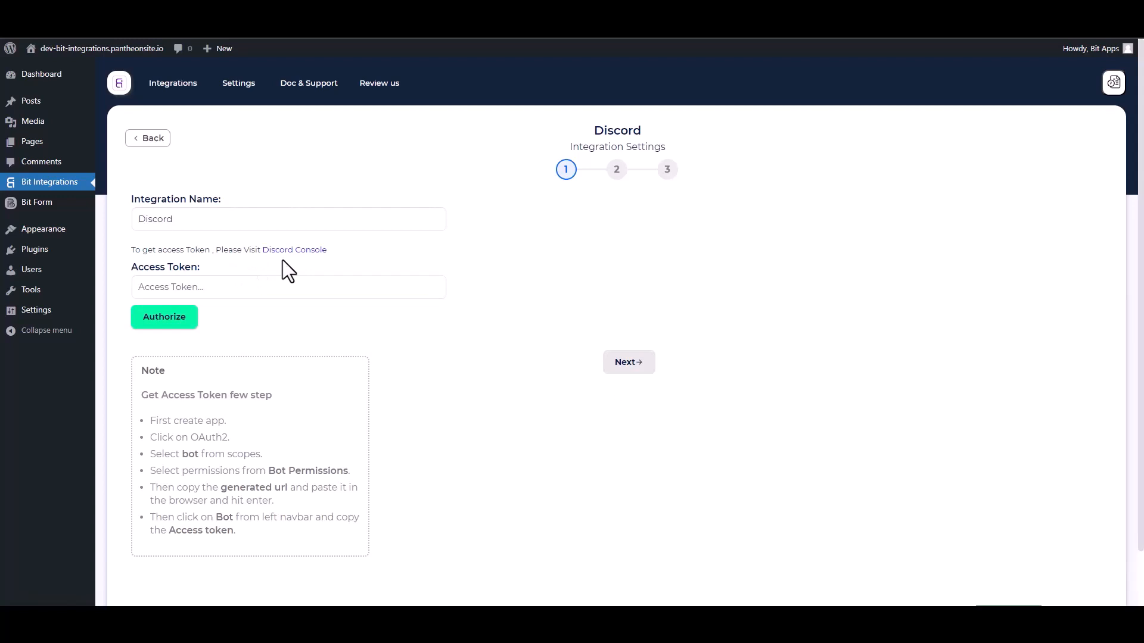
mouse_move(294, 249)
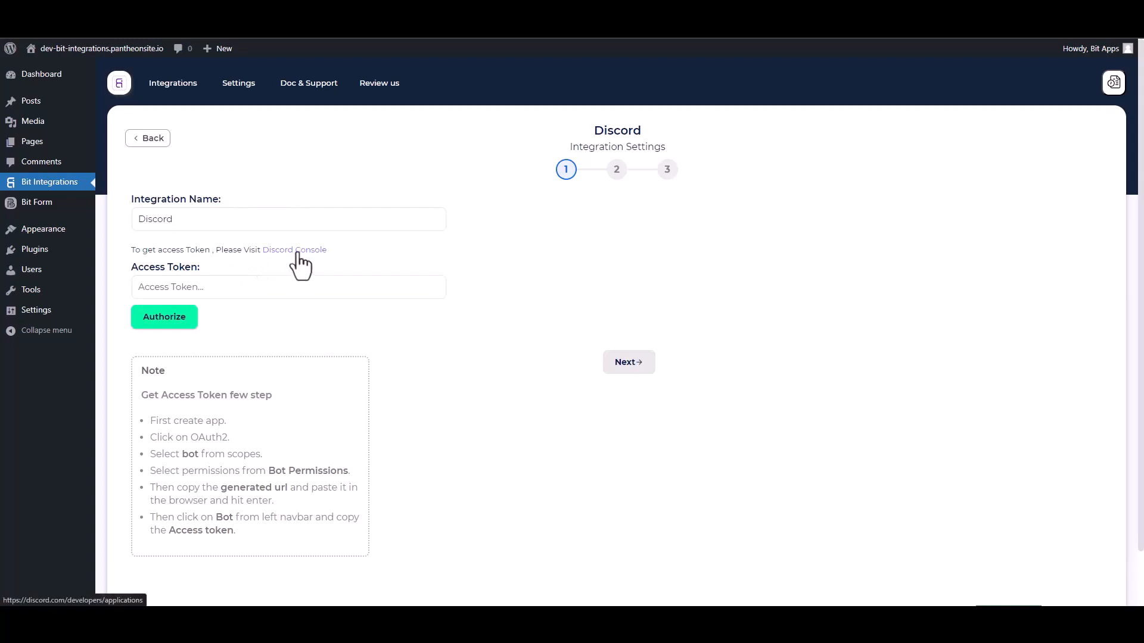
Create a Discord application named Bit Integrations, agreeing to the developer terms
click(294, 249)
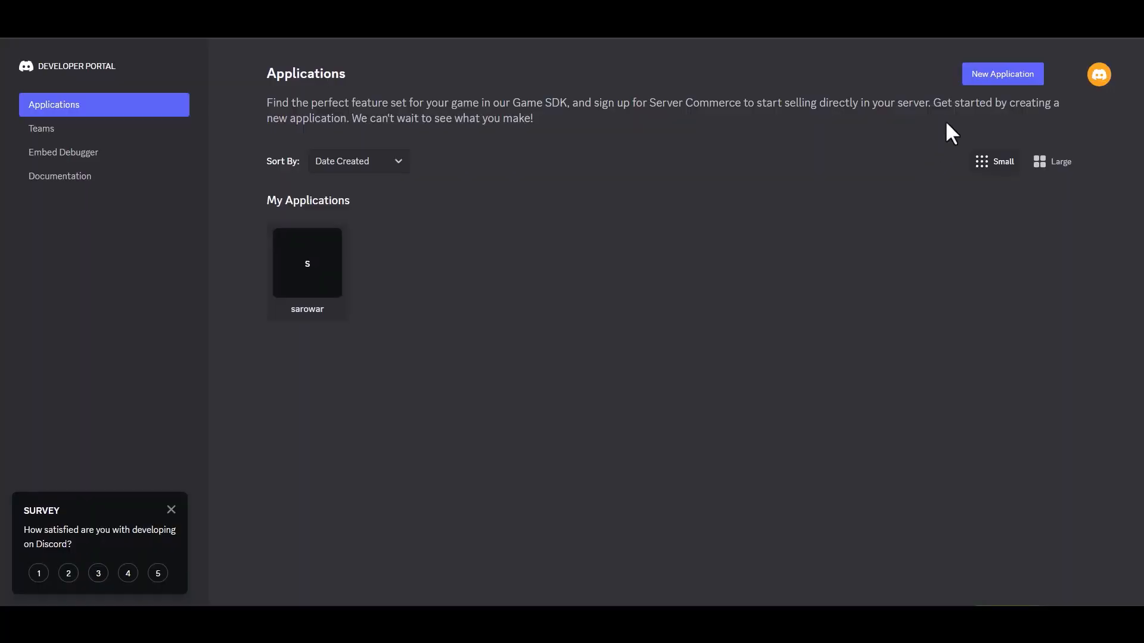
click(1002, 73)
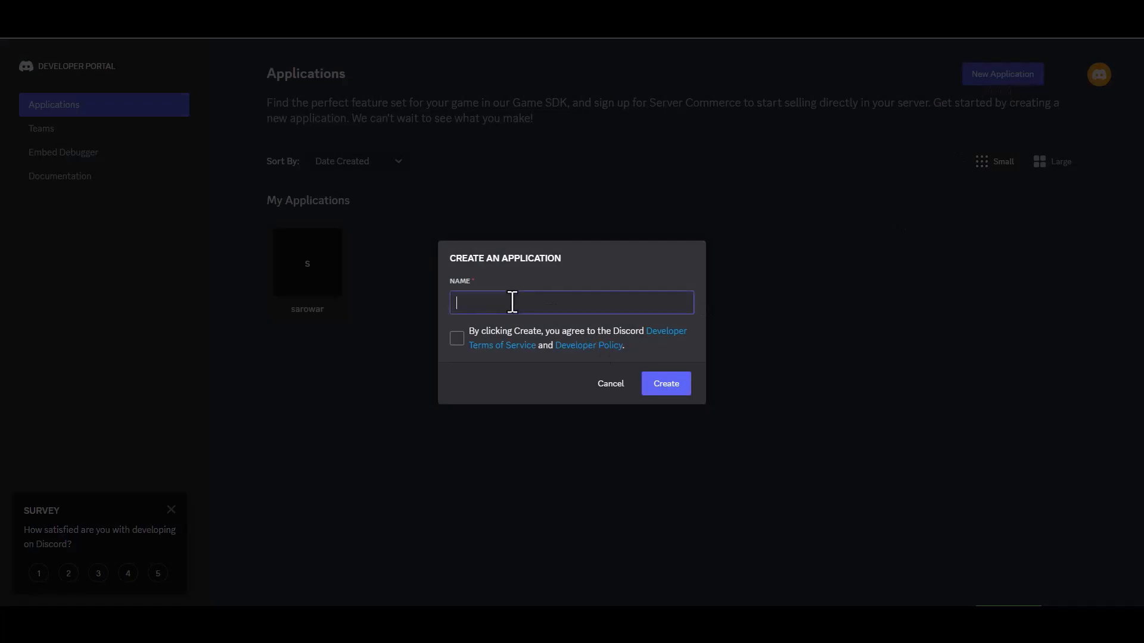
text(Bit)
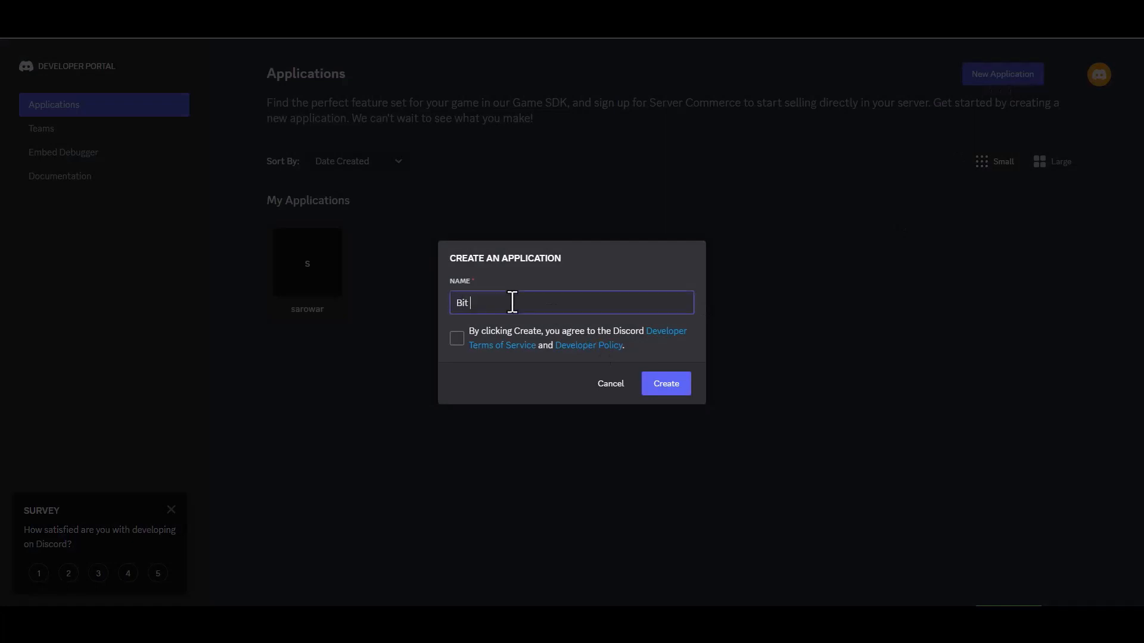
text(Integ)
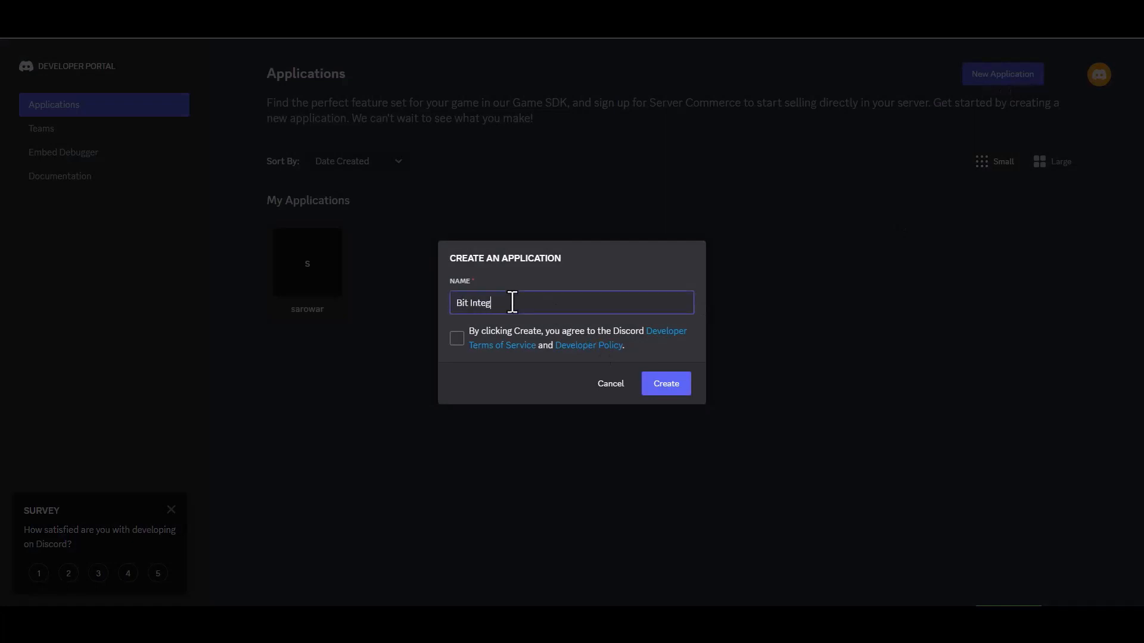
text(rat)
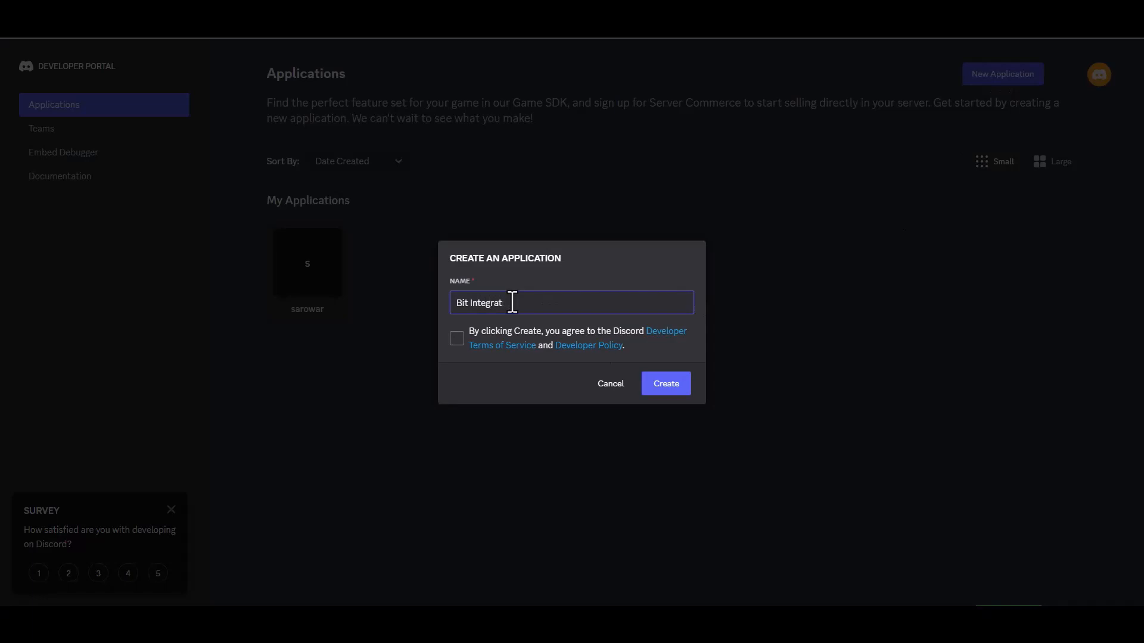
text(ions)
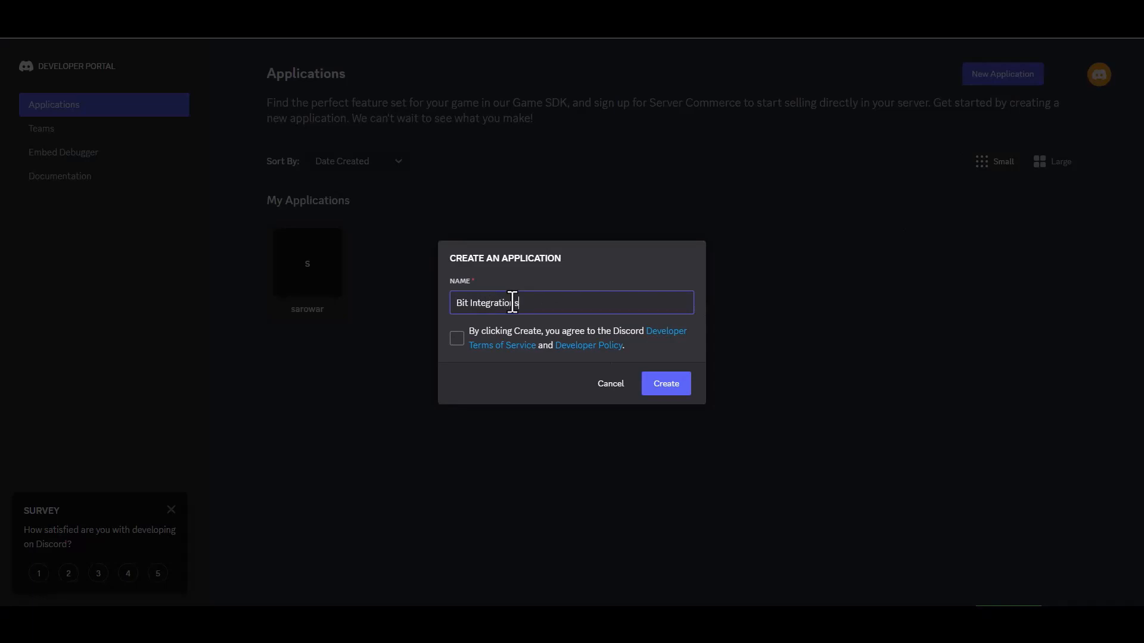
click(456, 338)
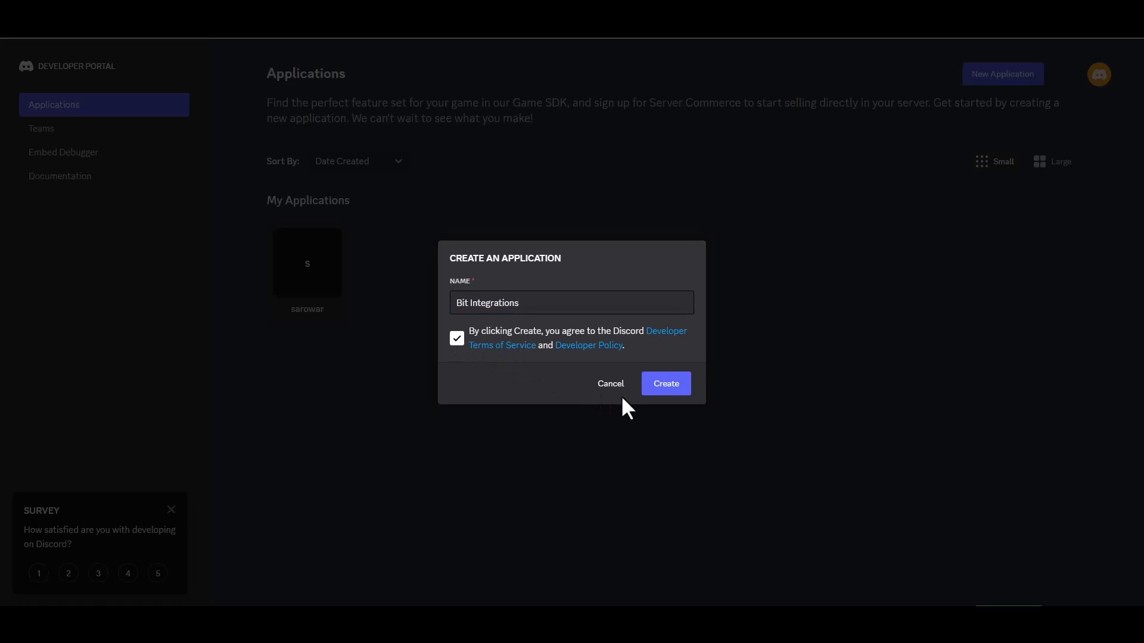
click(663, 383)
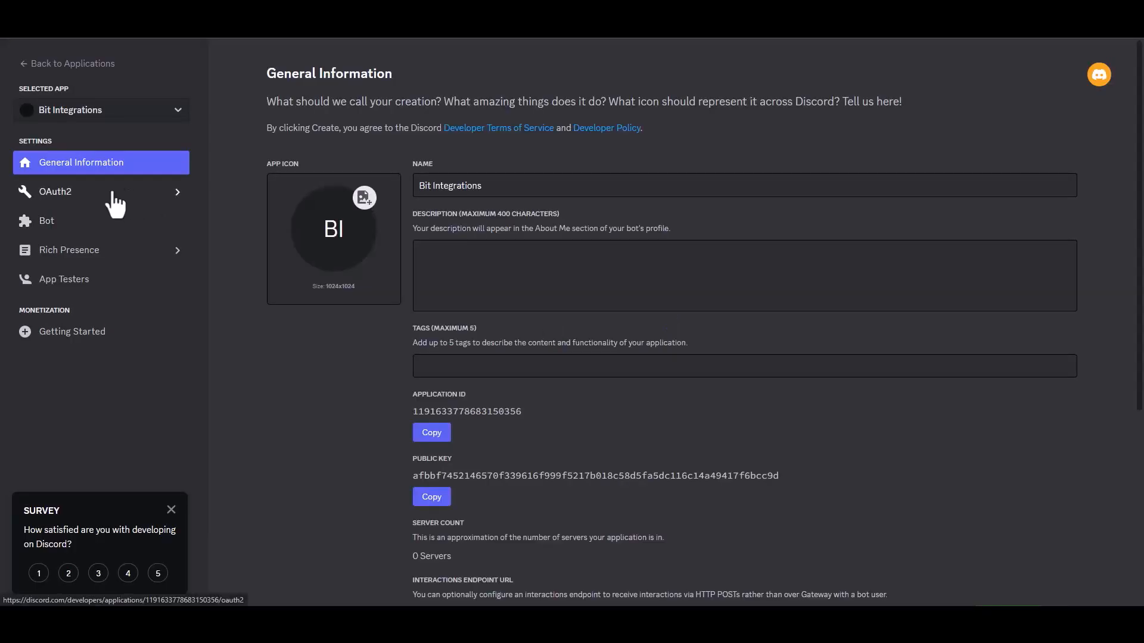
Generate an OAuth2 invite URL with bot scope and Administrator permission, and copy it
click(55, 190)
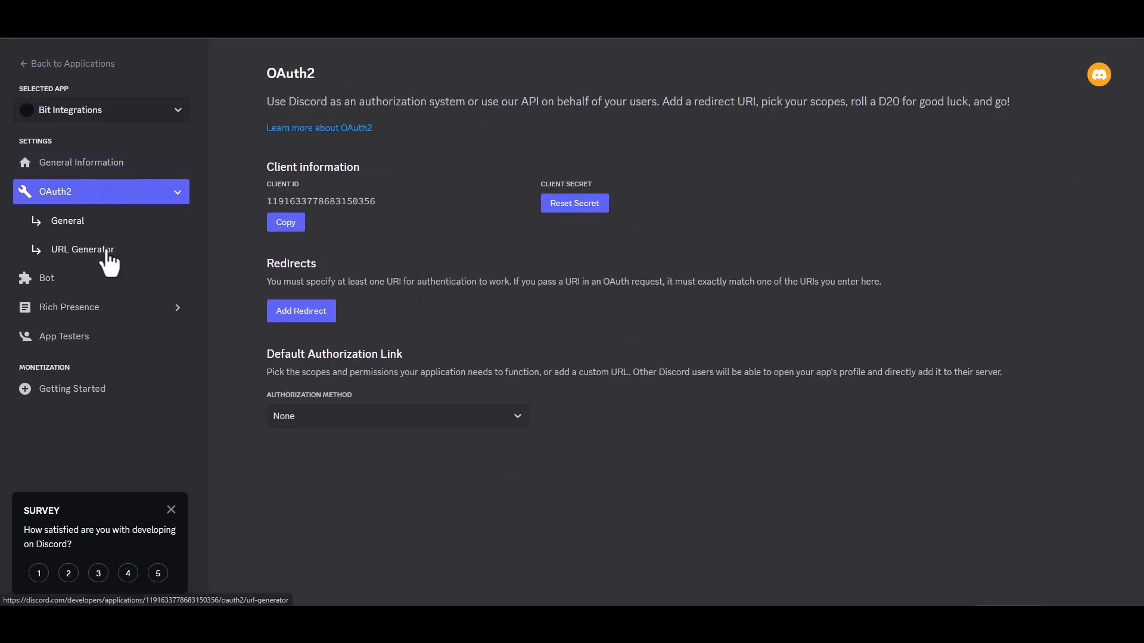
click(82, 249)
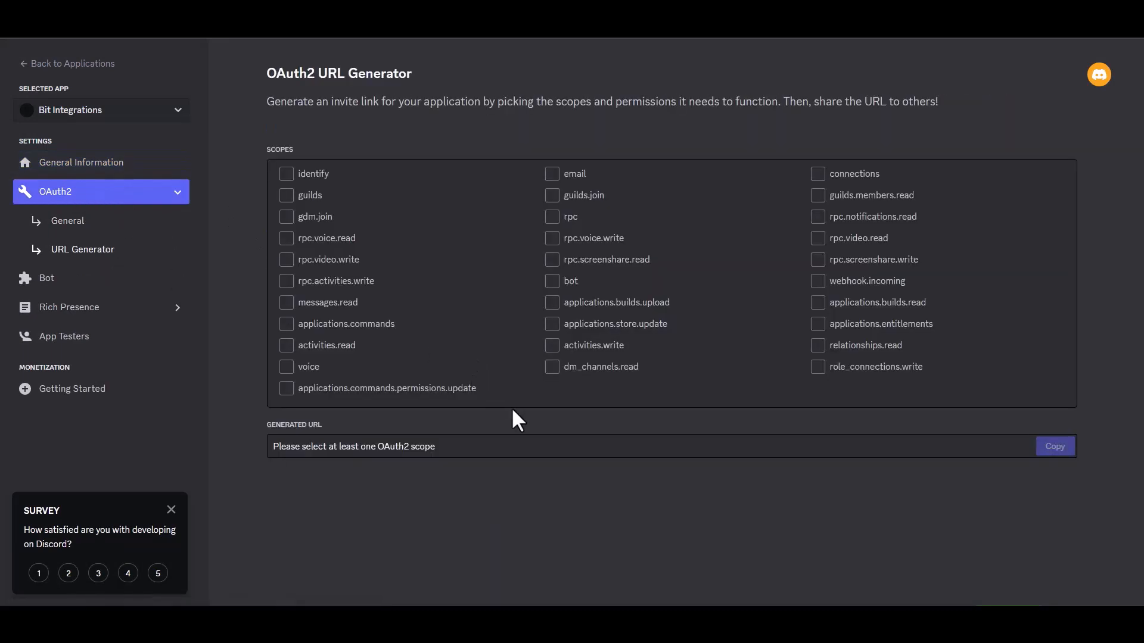
mouse_move(561, 248)
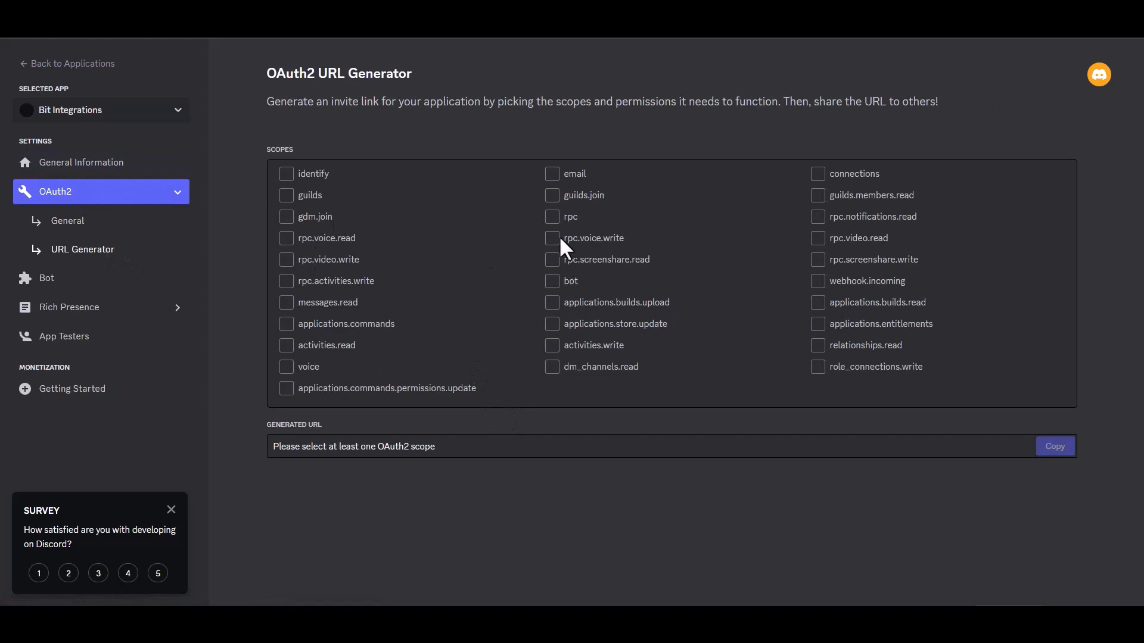
click(552, 281)
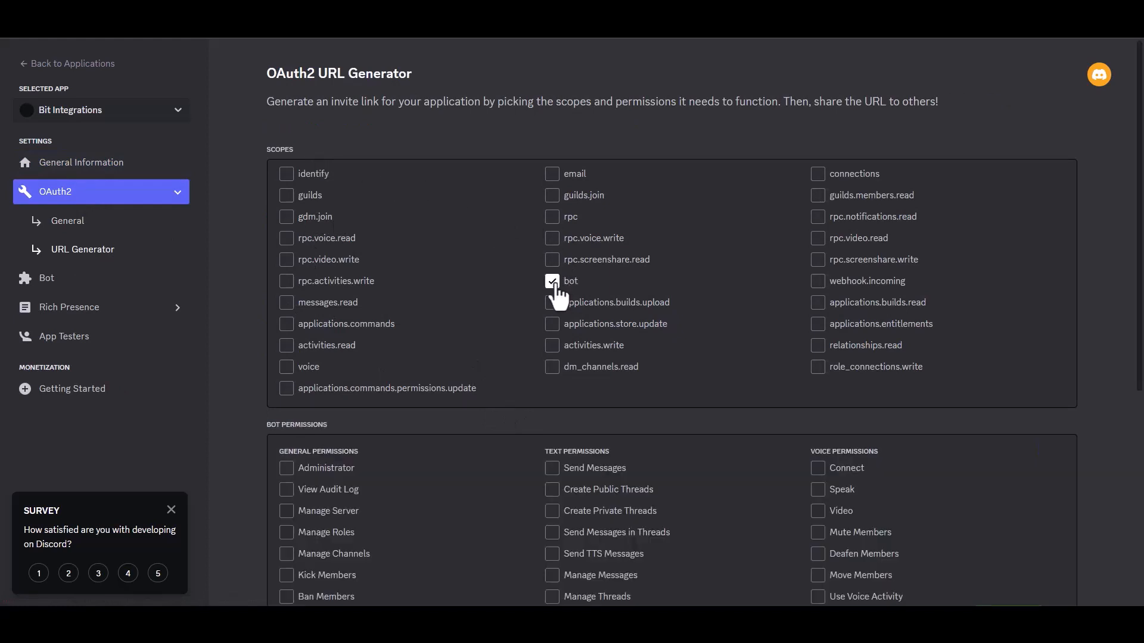
scroll(down, 3)
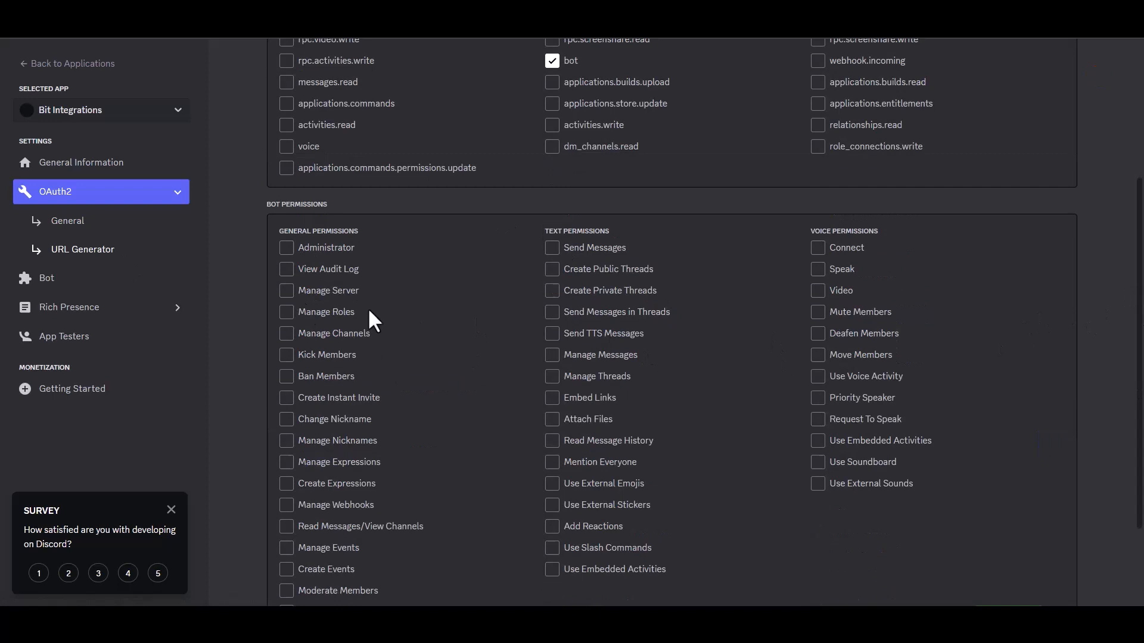
click(286, 248)
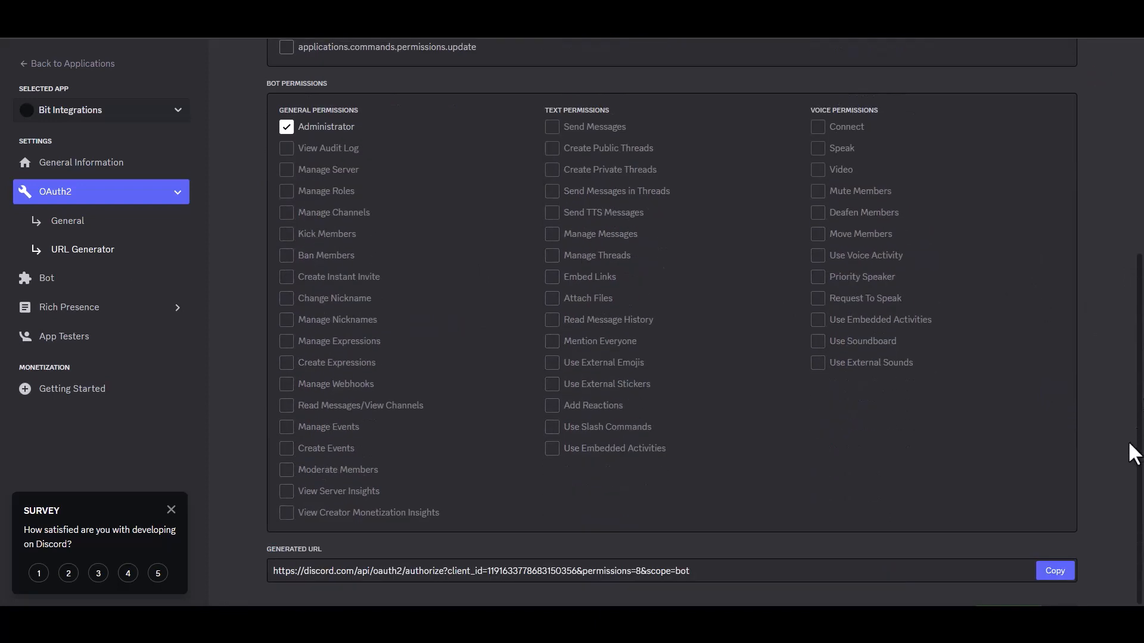
click(1053, 571)
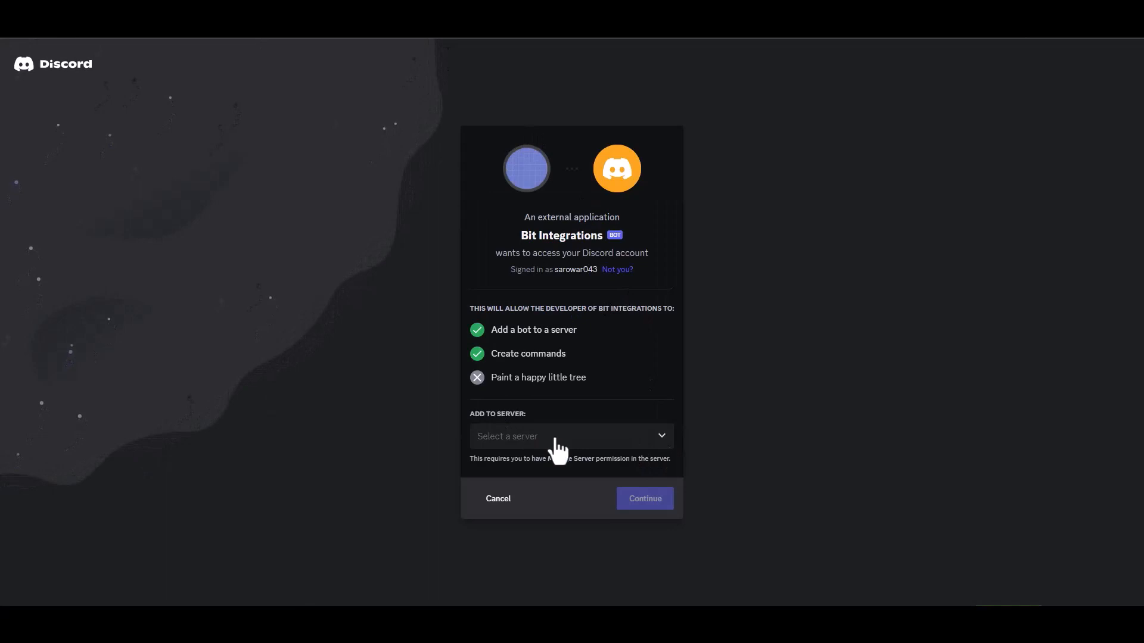
Add the Bit Integrations bot to sarowar's server, authorize it and pass the human check
click(570, 436)
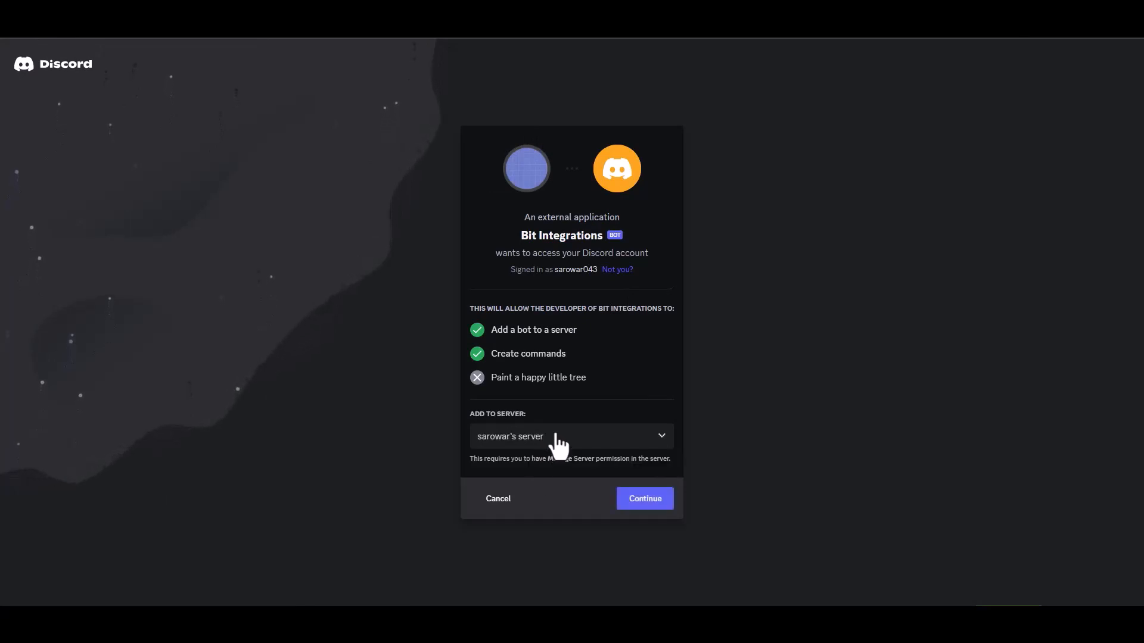
click(642, 498)
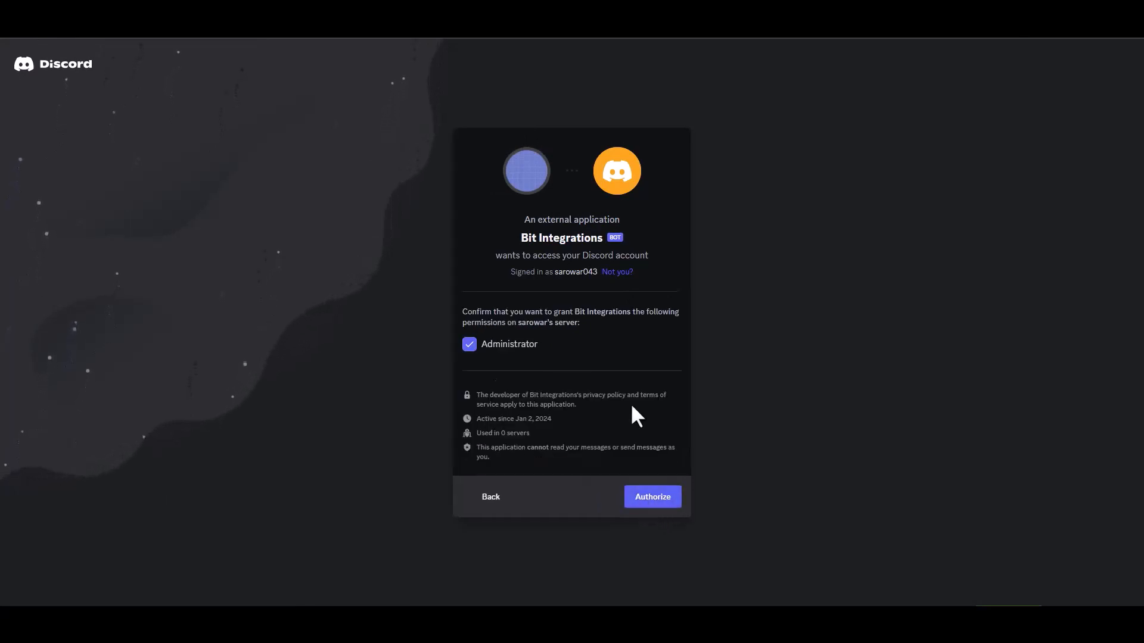
click(650, 497)
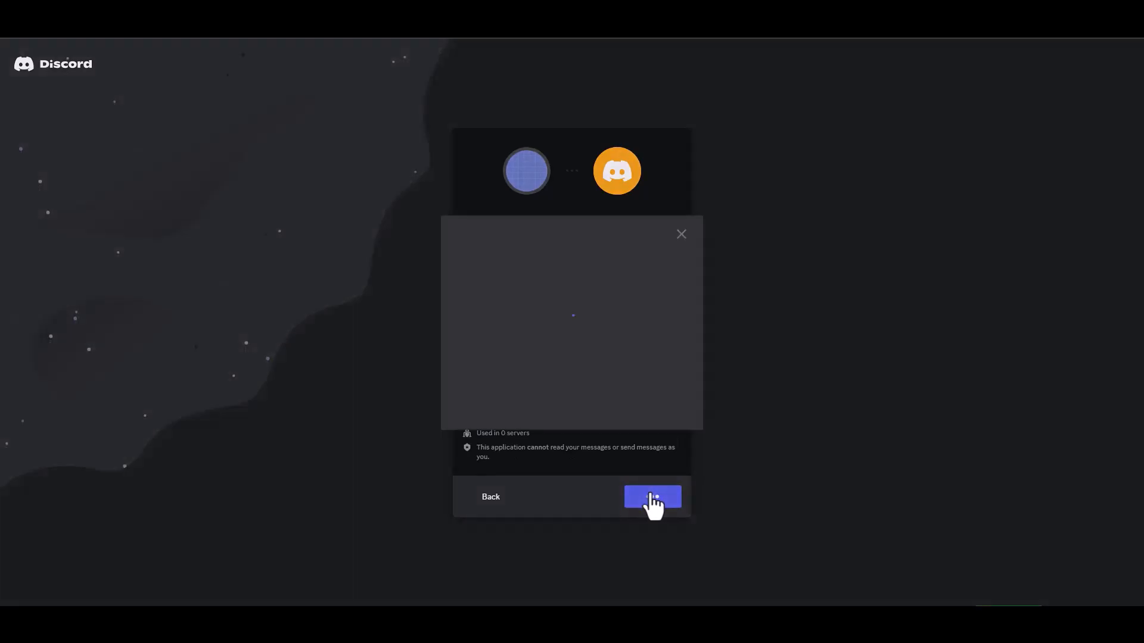
click(651, 497)
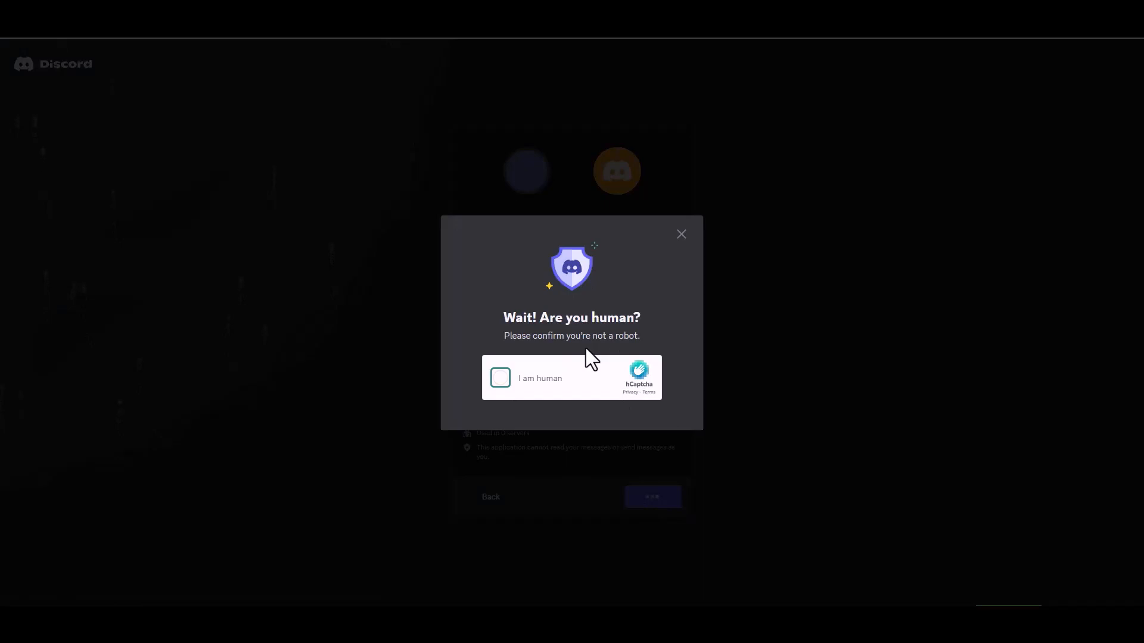
click(500, 378)
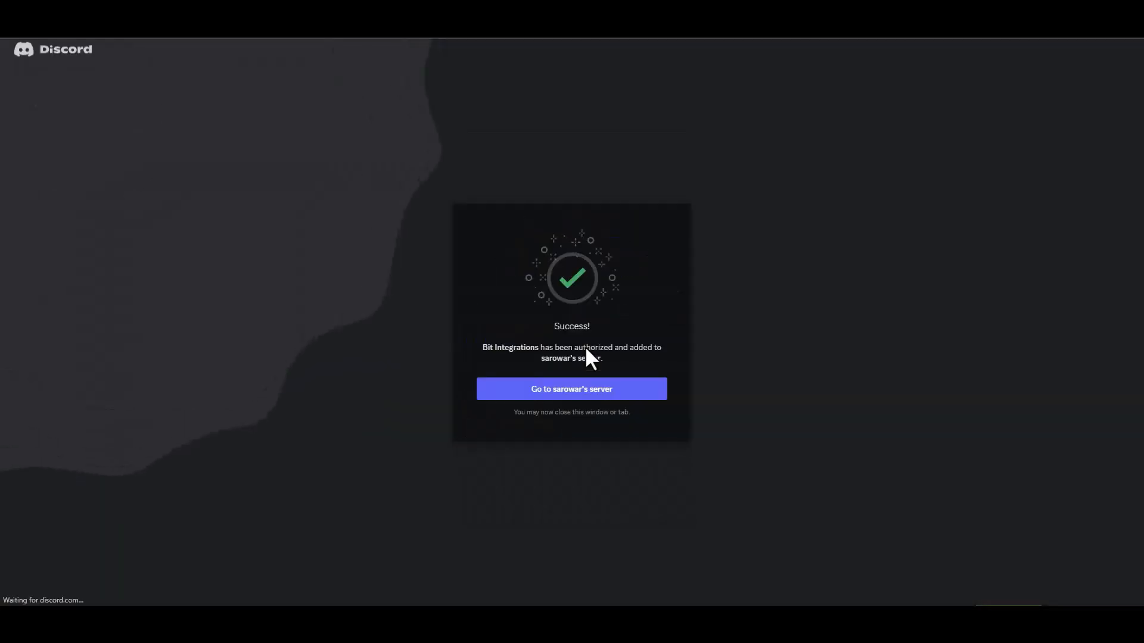
click(570, 389)
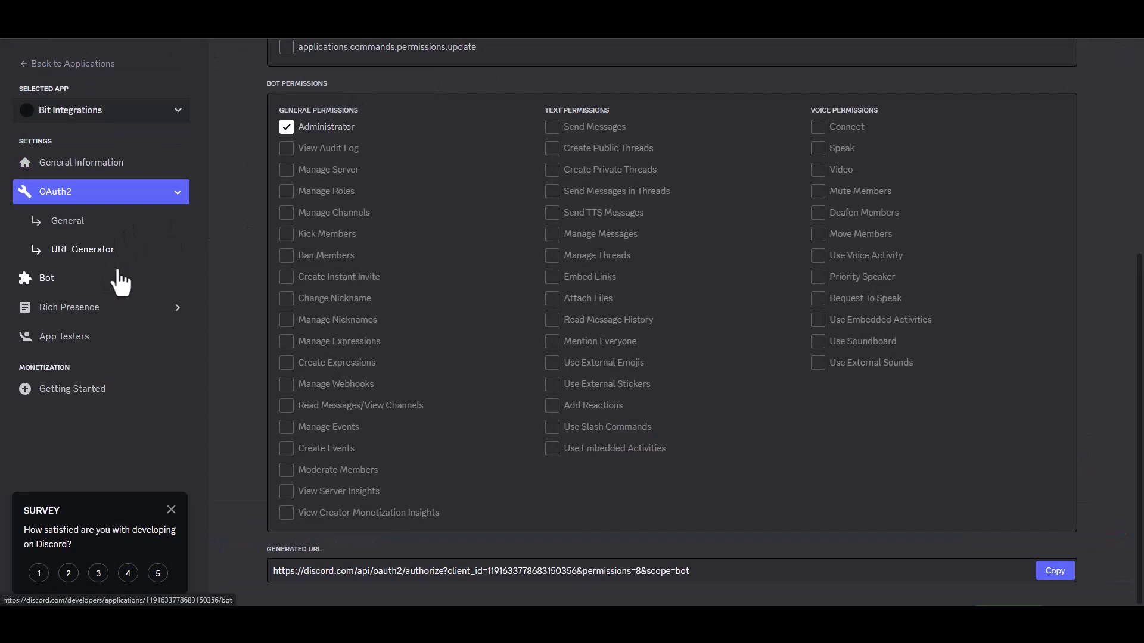
mouse_move(62, 287)
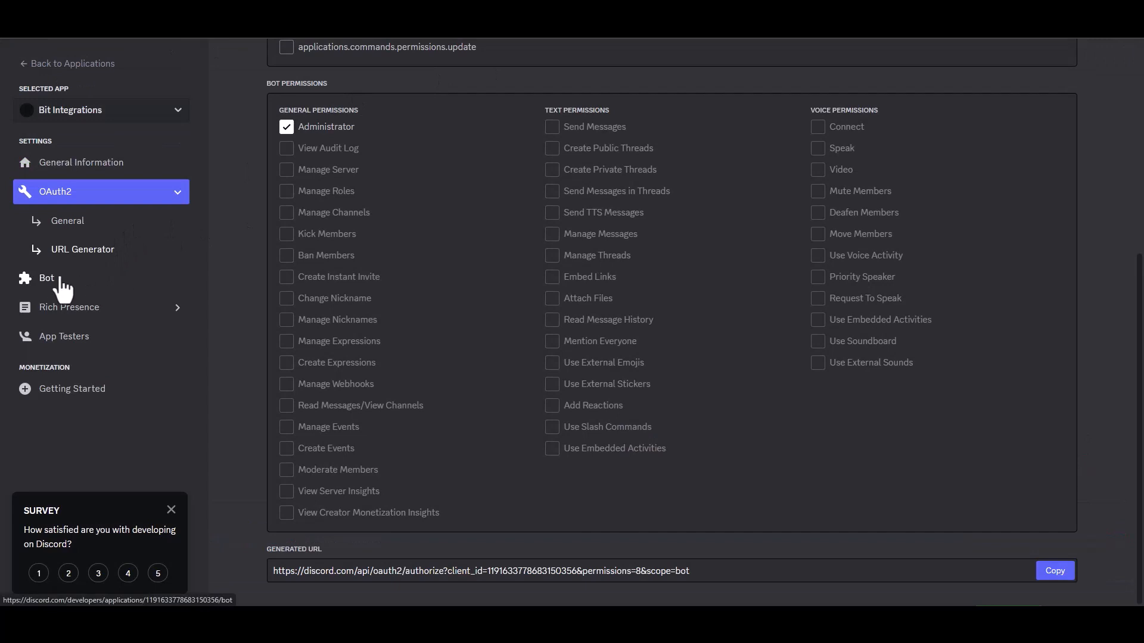
Reset the bot token on the Bot page and copy the new token
click(46, 278)
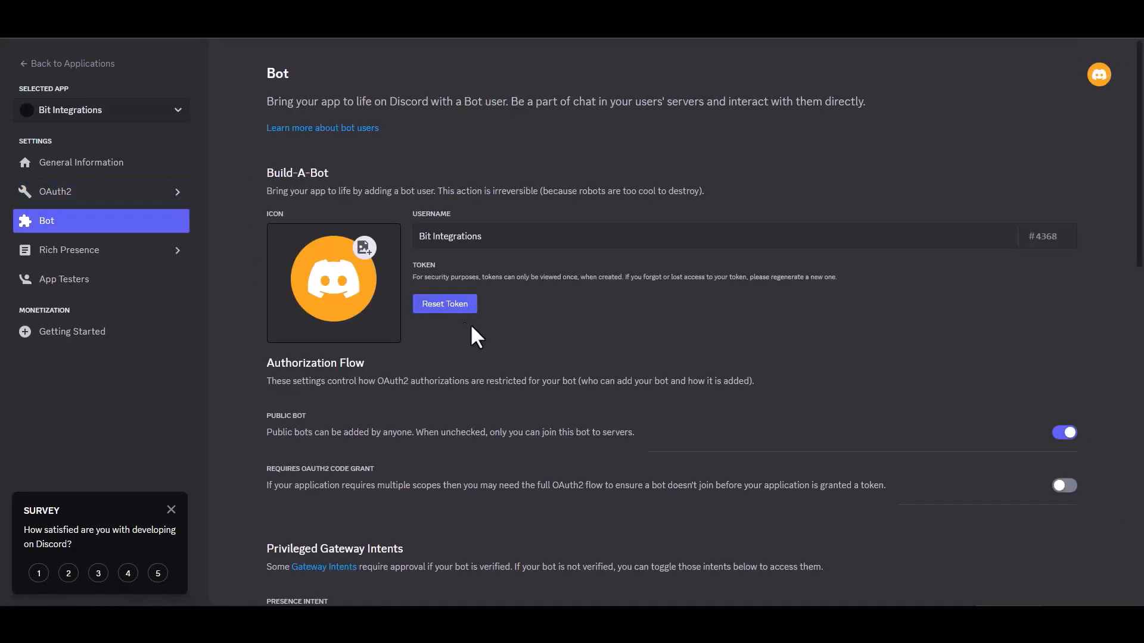
click(444, 303)
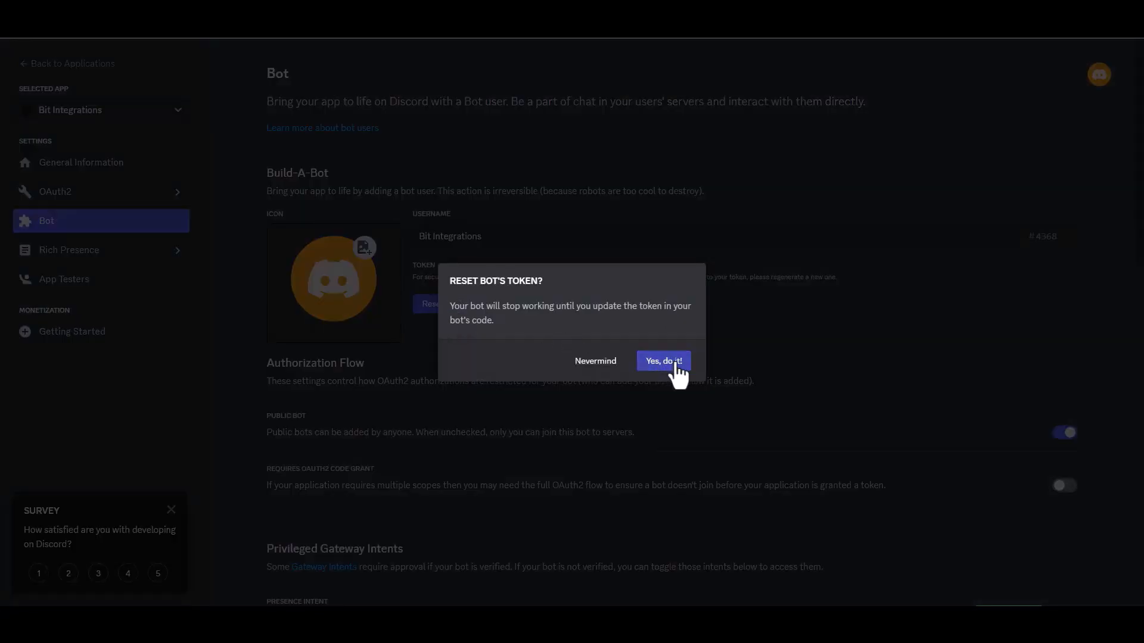
click(663, 359)
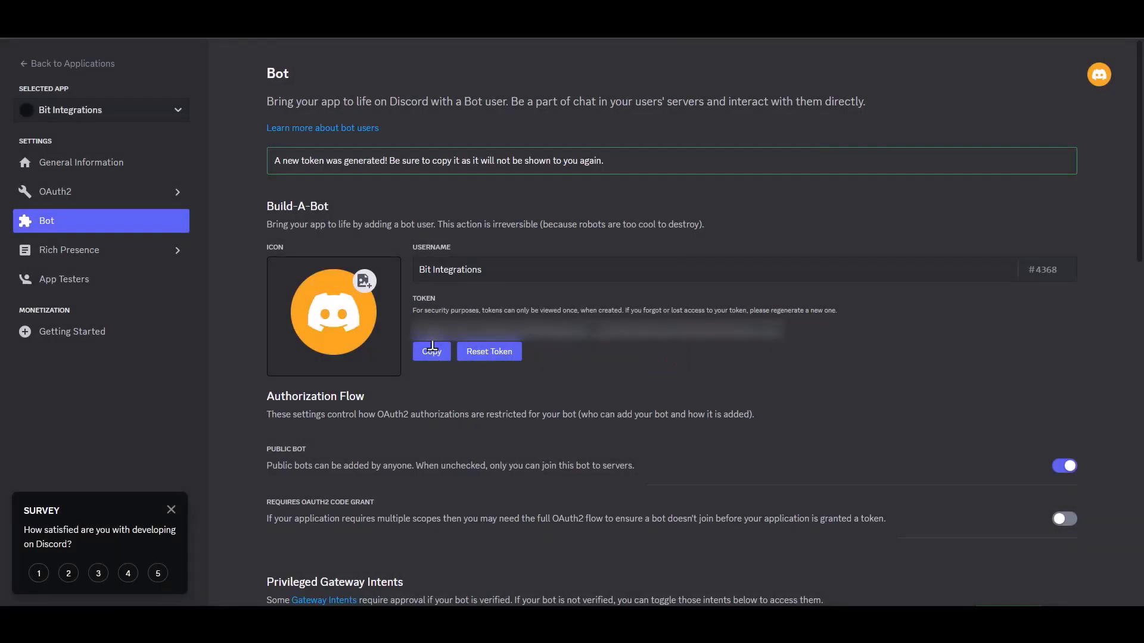
click(431, 351)
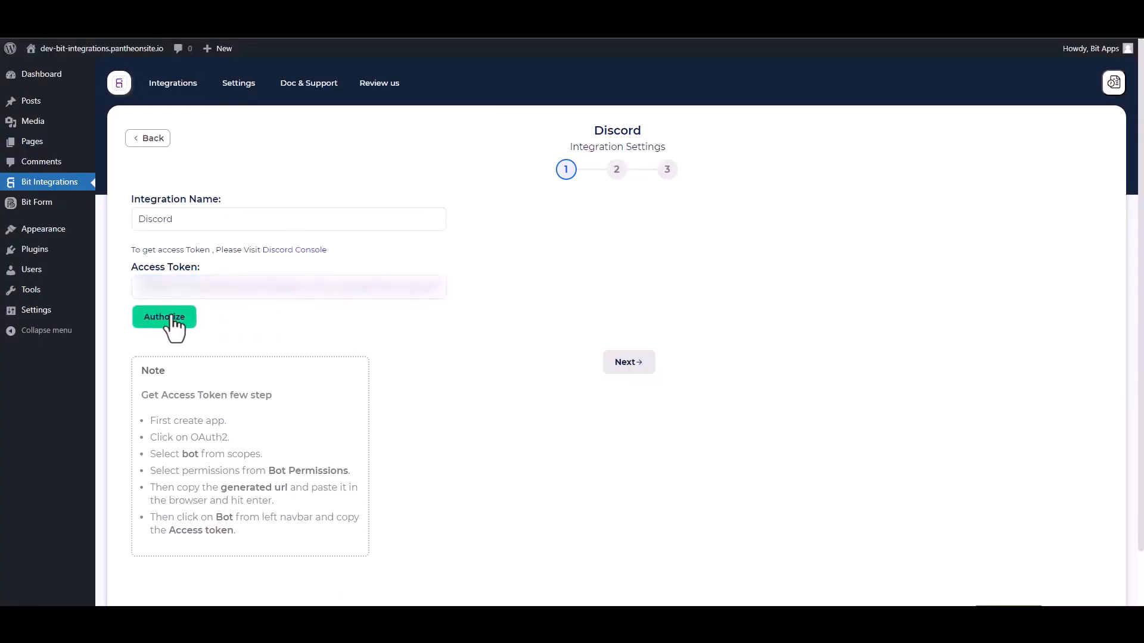
Authorize the Discord connection in Bit Integrations with the pasted access token
click(163, 317)
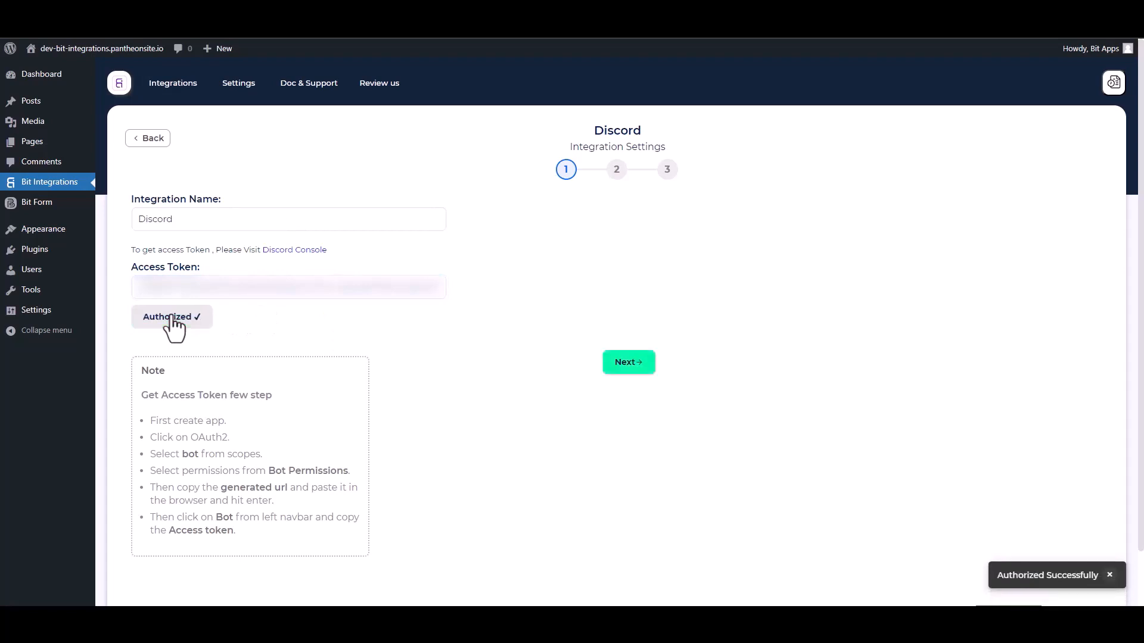
mouse_move(999, 565)
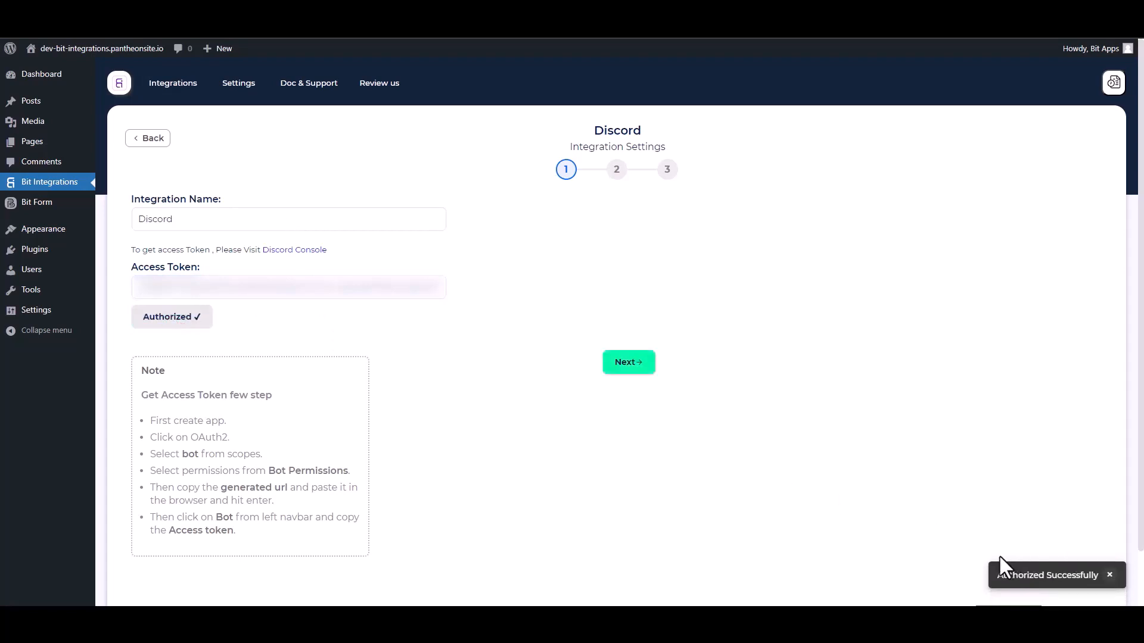
Choose sarowar's server and the general channel, mapping Name, Email and Phone fields
click(628, 362)
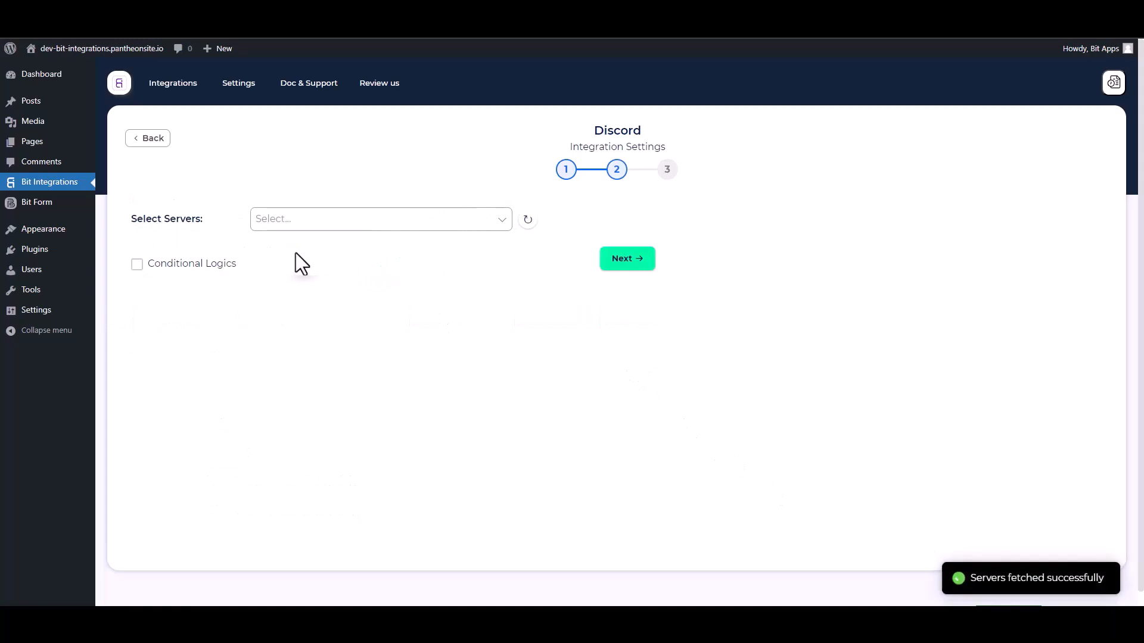
click(379, 219)
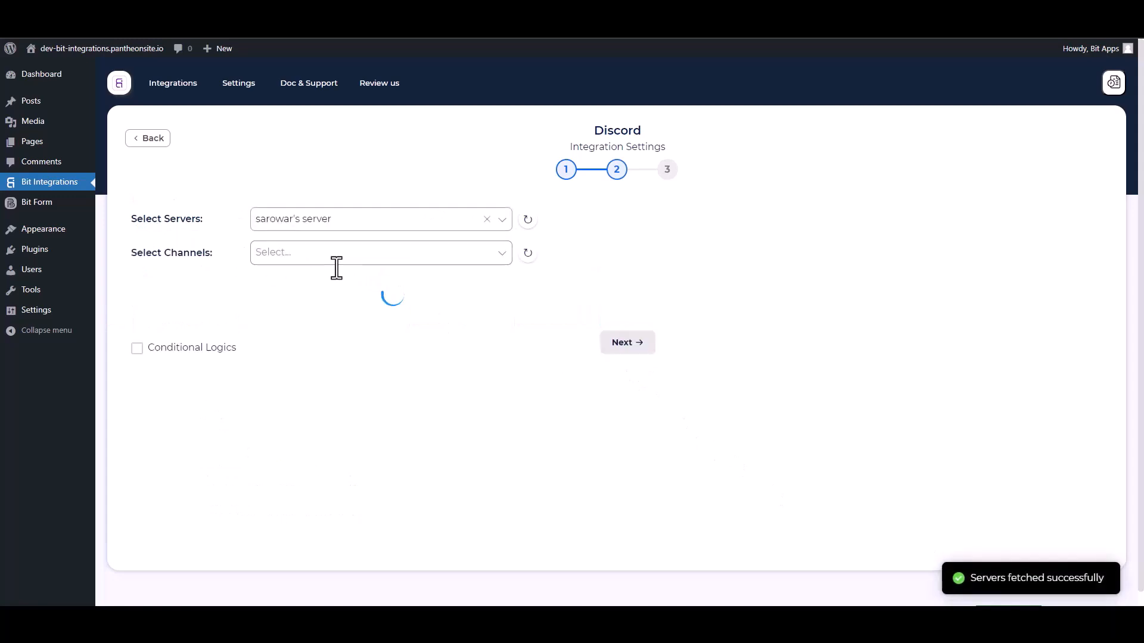
click(379, 252)
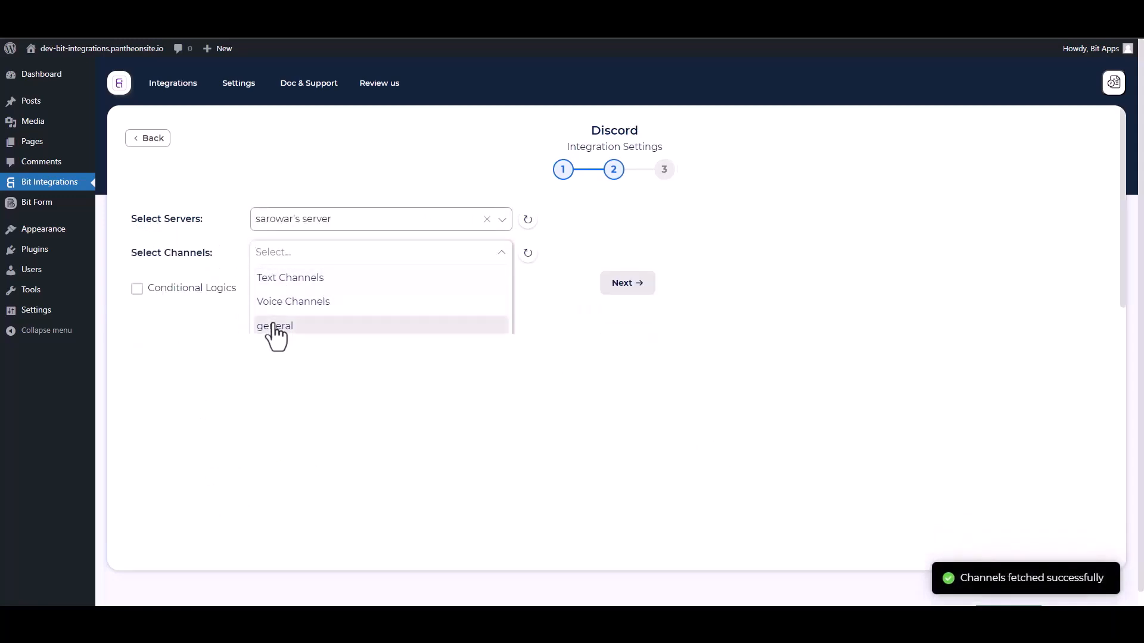
click(274, 326)
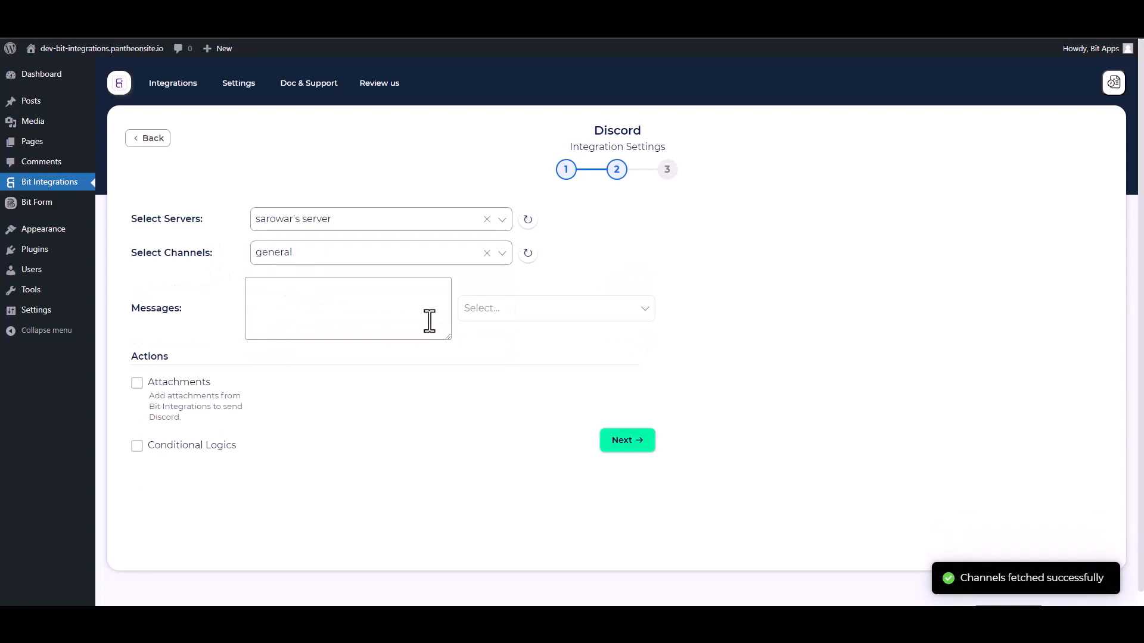
click(554, 308)
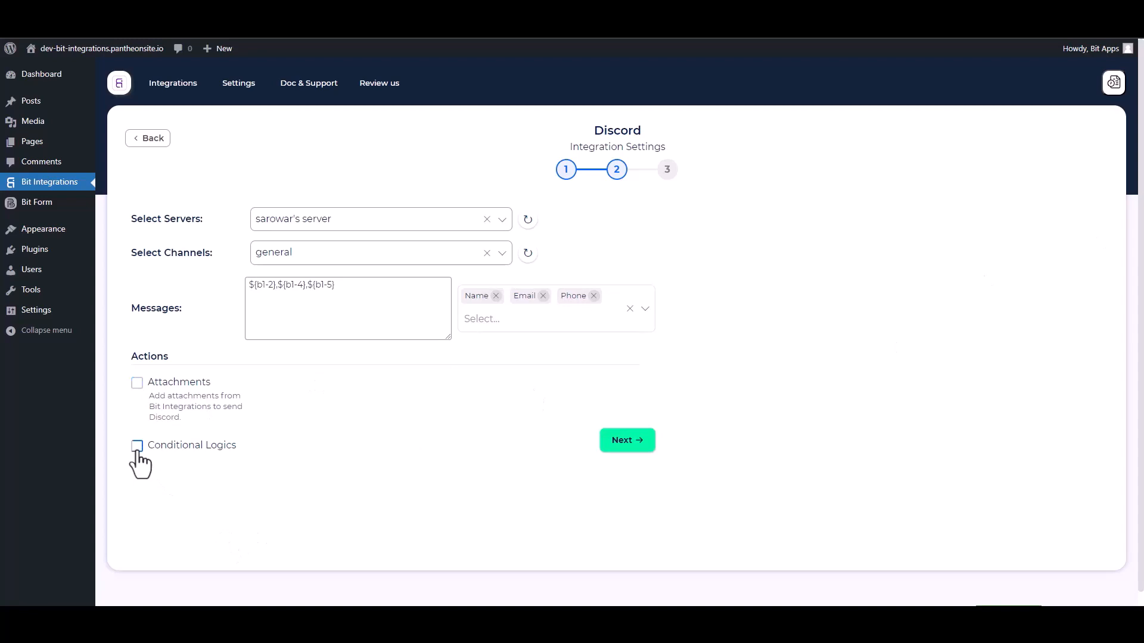
Enable Conditional Logics and finish and save the integration
click(136, 444)
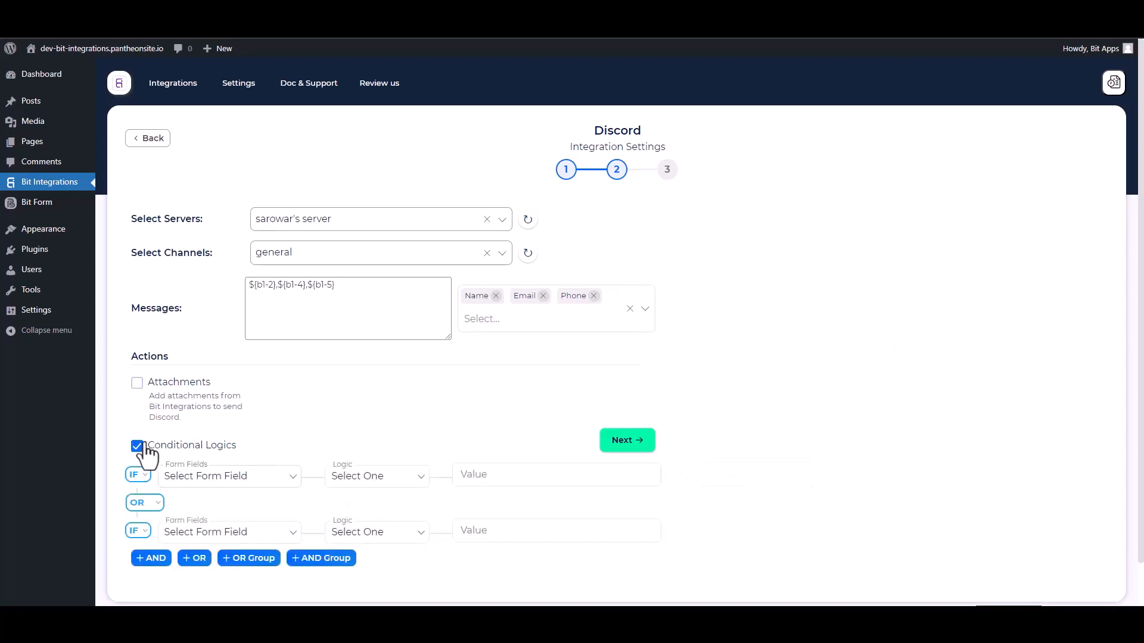
click(625, 440)
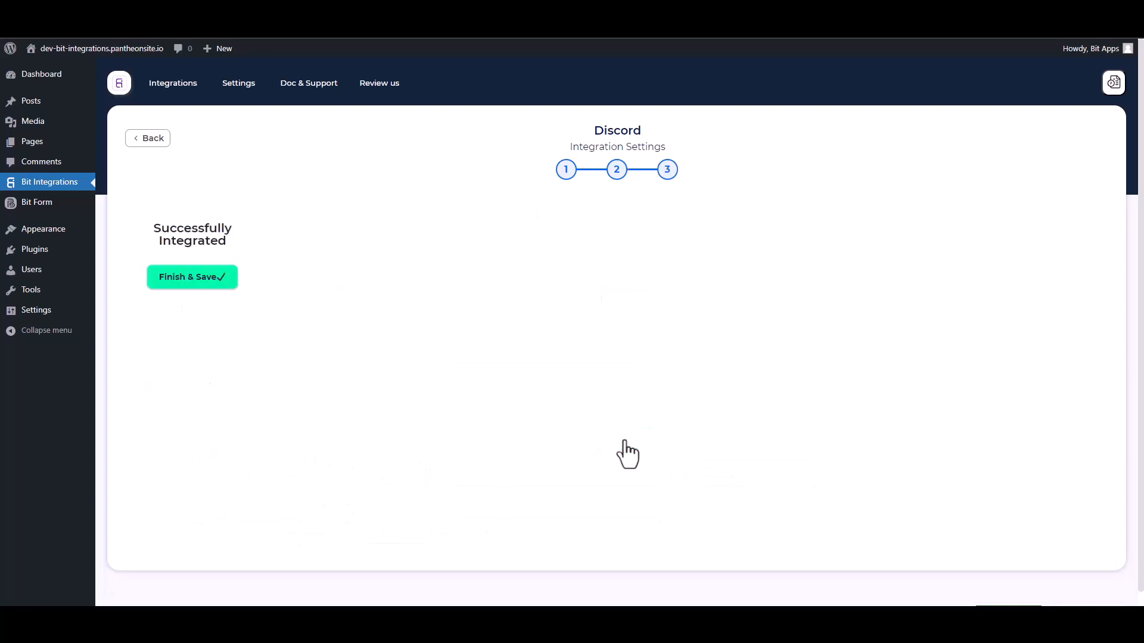
click(191, 276)
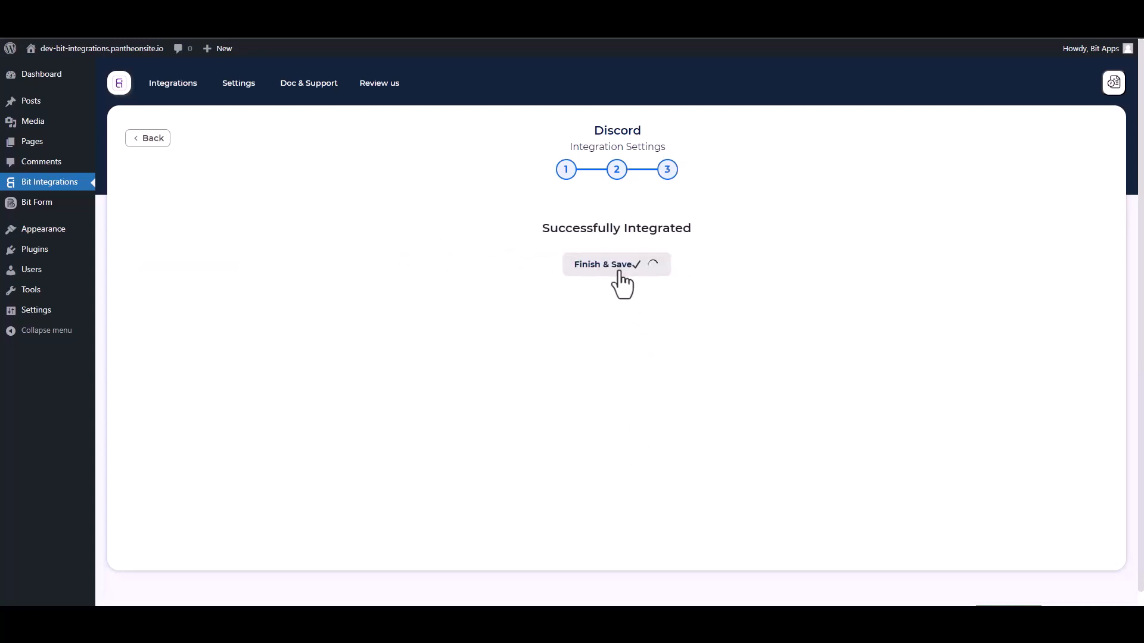
click(615, 264)
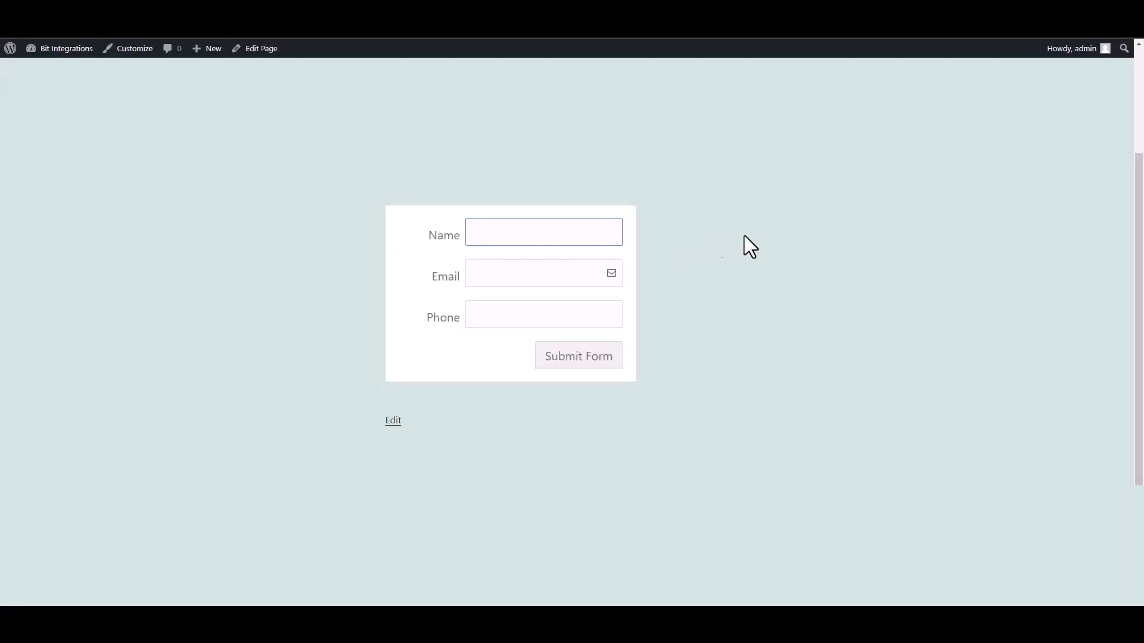
text(Bit)
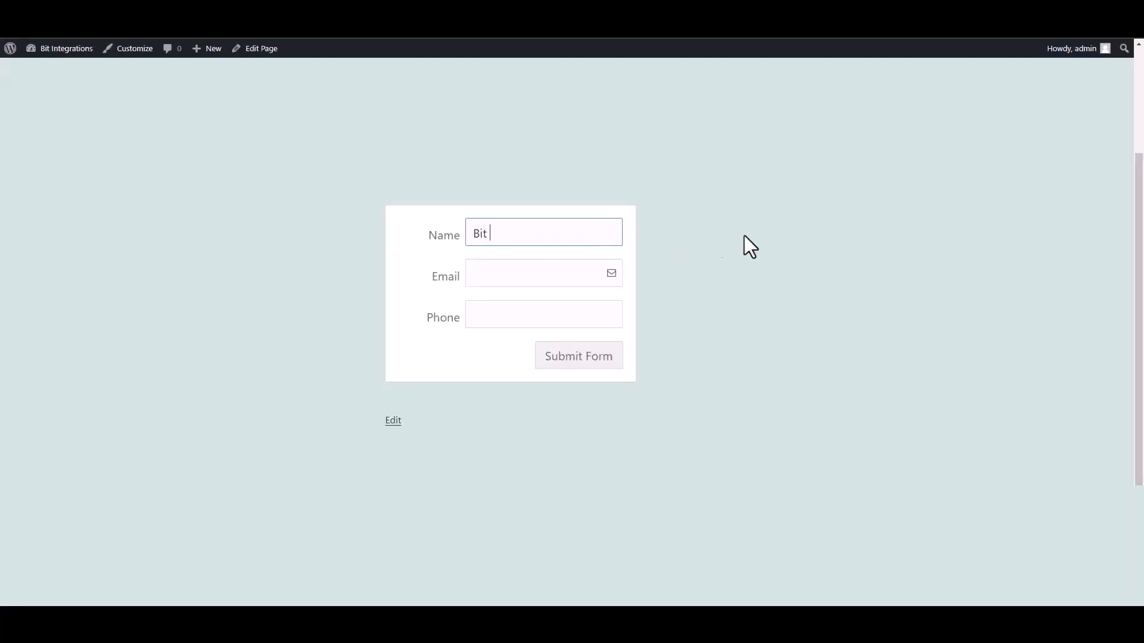
text(Integra)
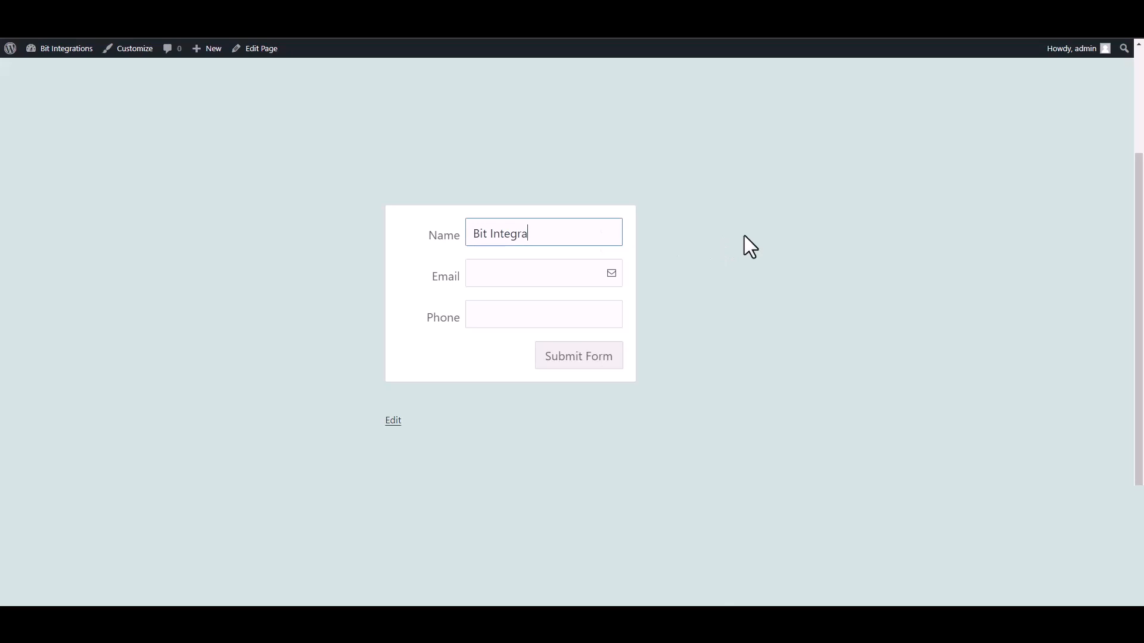
text(tions)
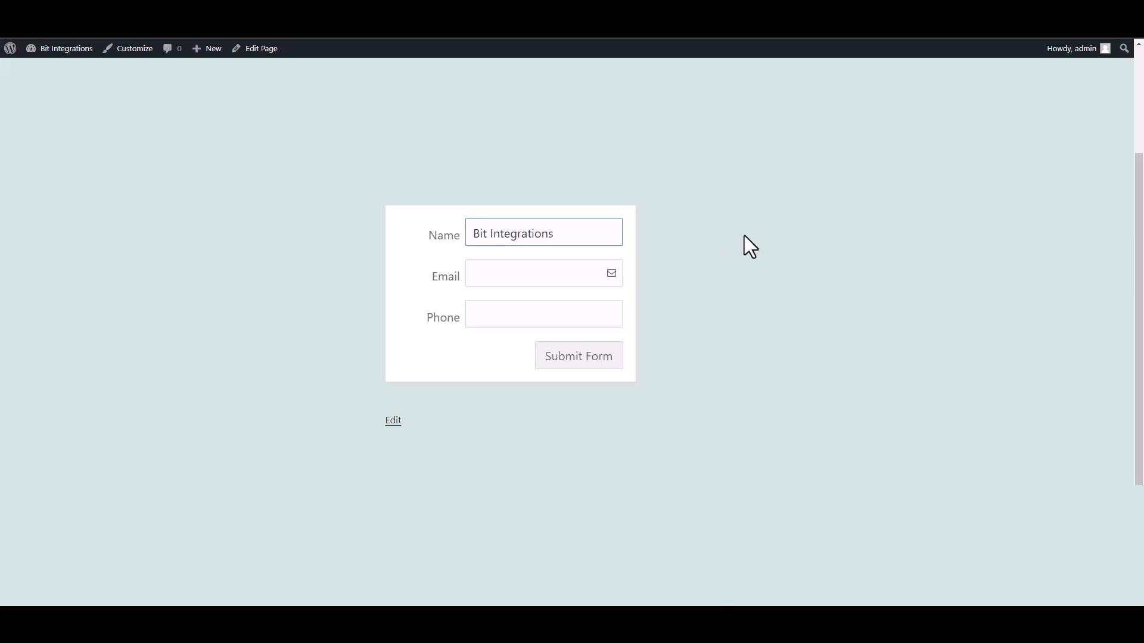
click(544, 273)
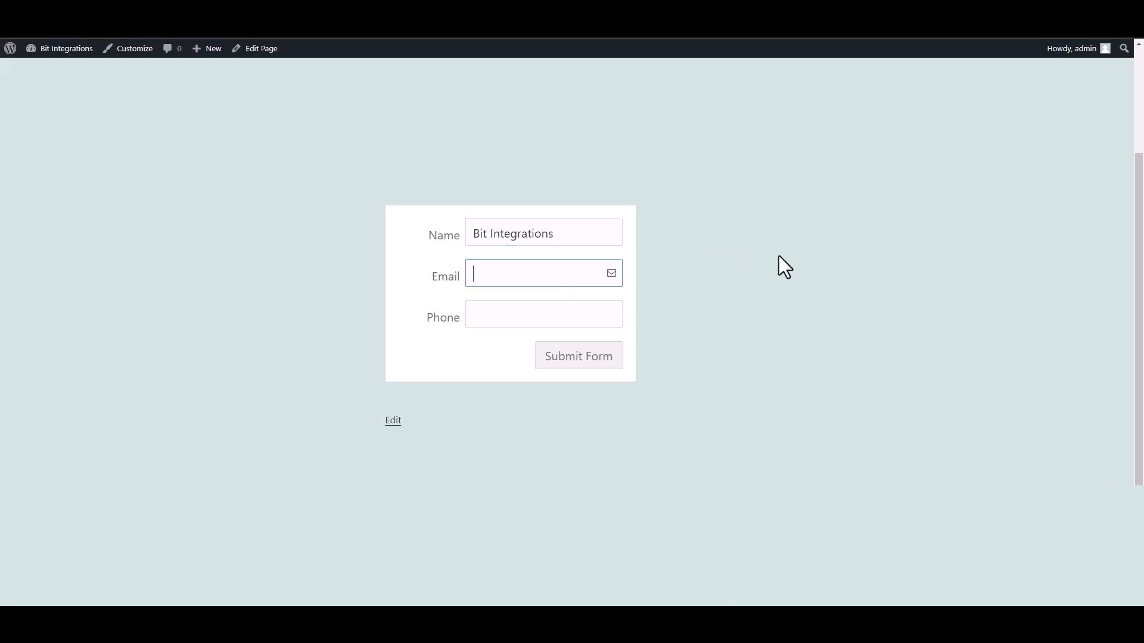
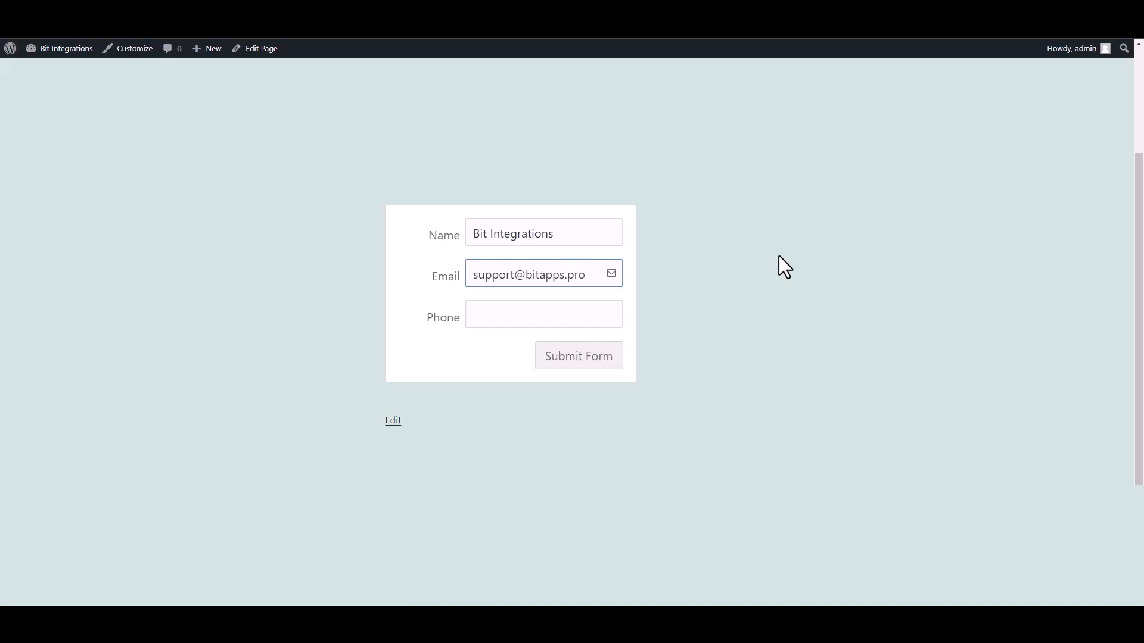
Enter phone 444555666 and submit the test form
click(543, 314)
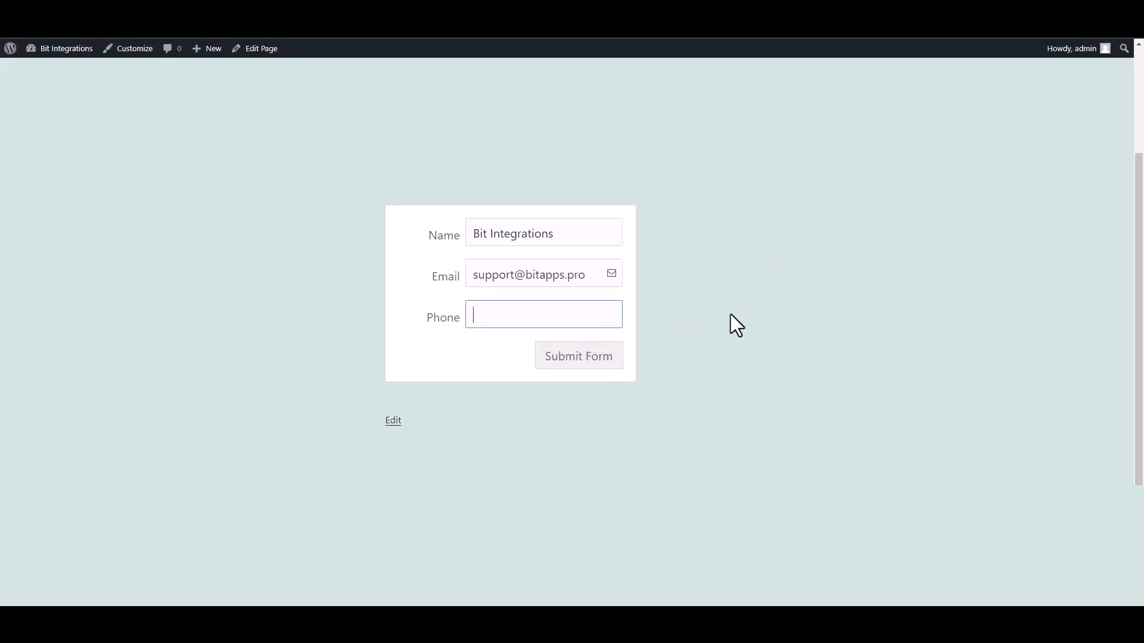
text(444555)
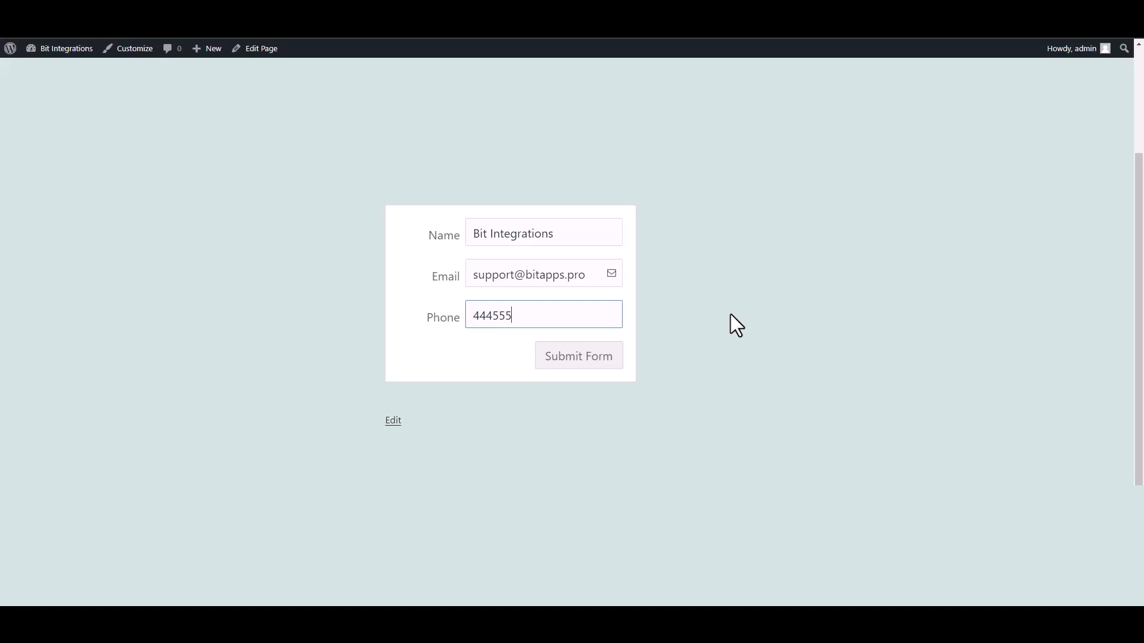
text(666)
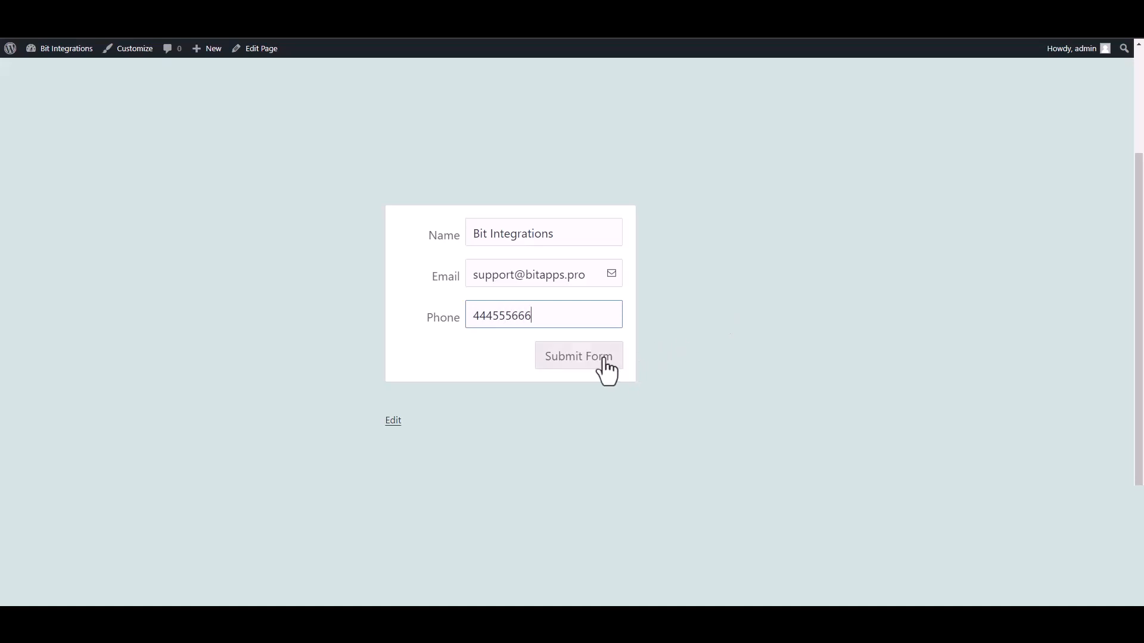
click(578, 357)
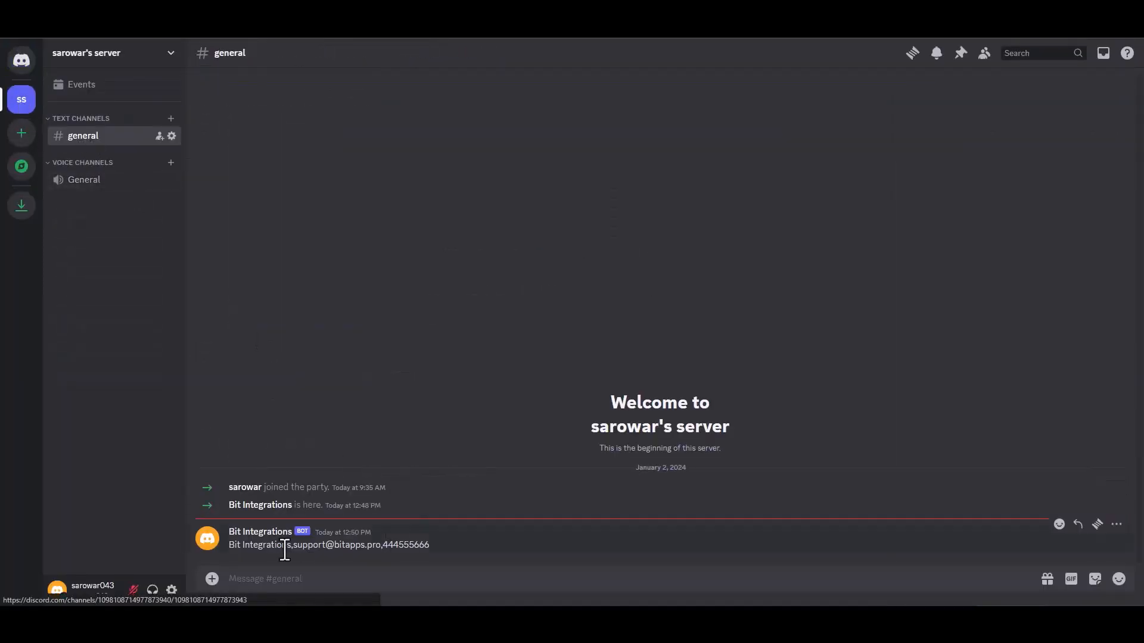
View the Bit Integrations bot message in Discord's #general channel
drag(284, 545, 429, 545)
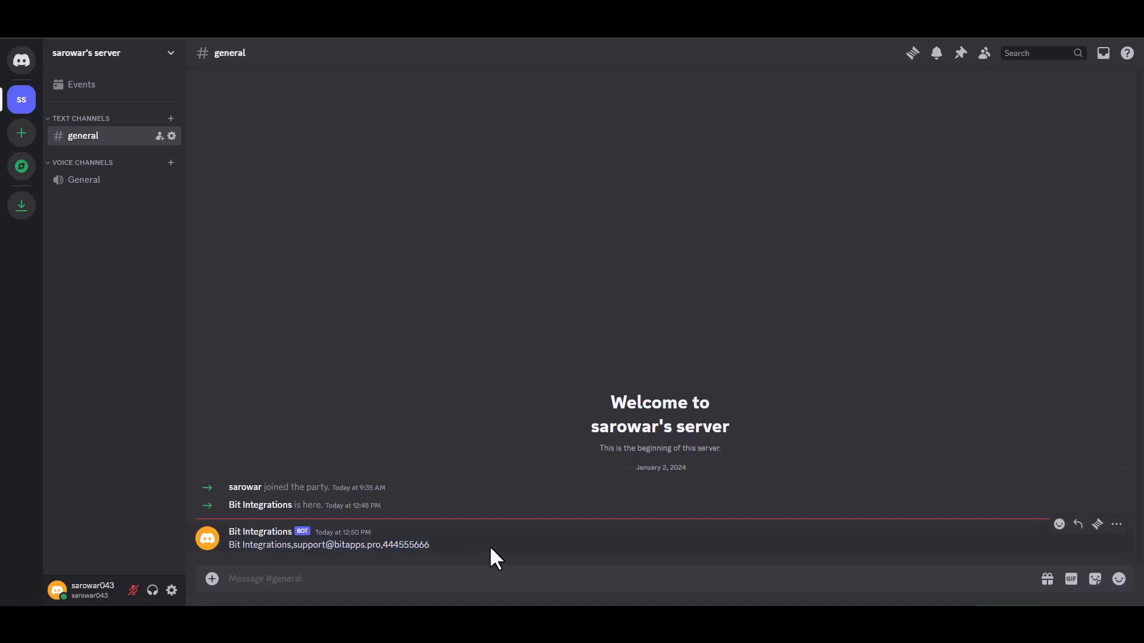
mouse_move(400, 545)
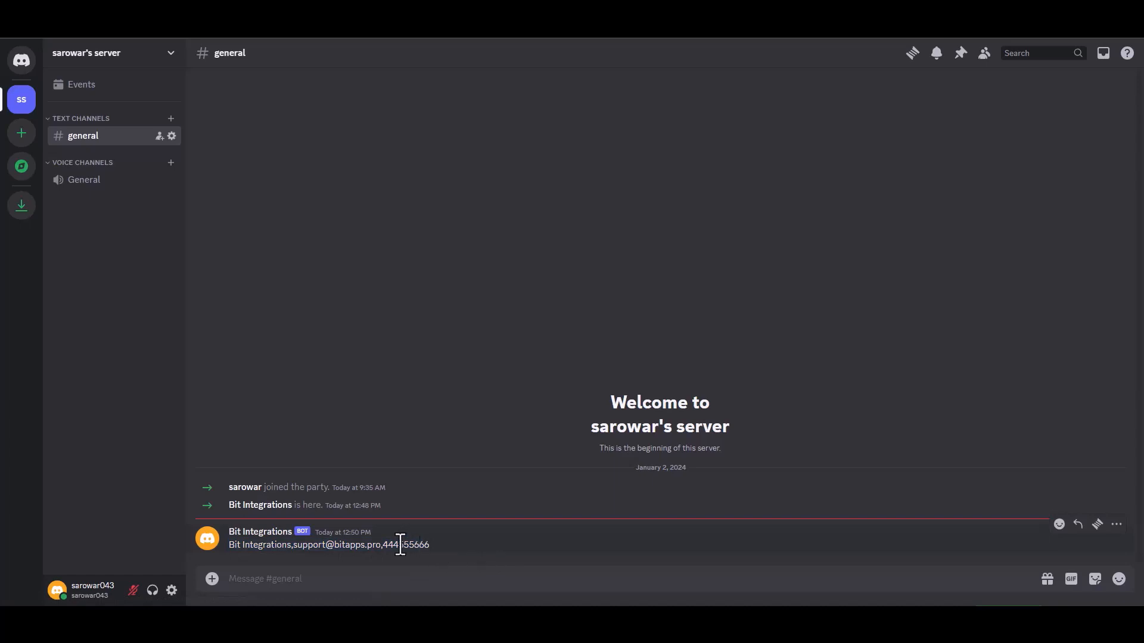